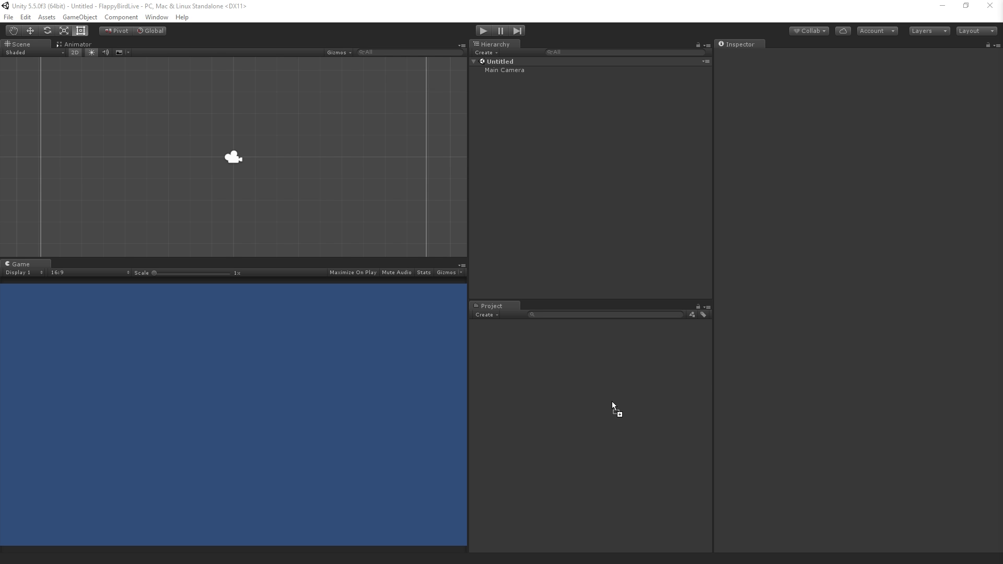
pyautogui.moveTo(558, 404)
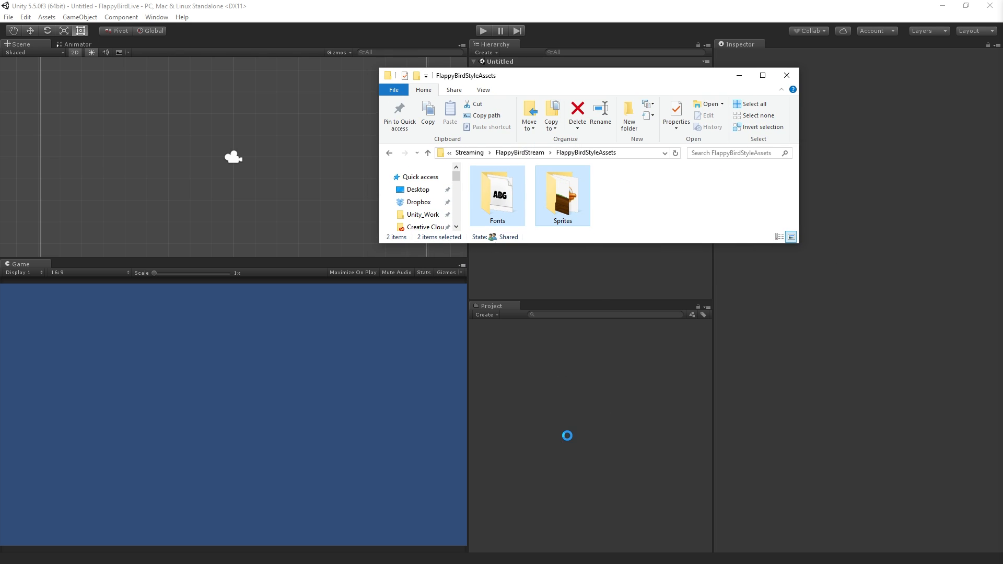
# Import the Fonts and Sprites folders and expand Sprites to show bird, column, grass and sky images
pyautogui.click(785, 75)
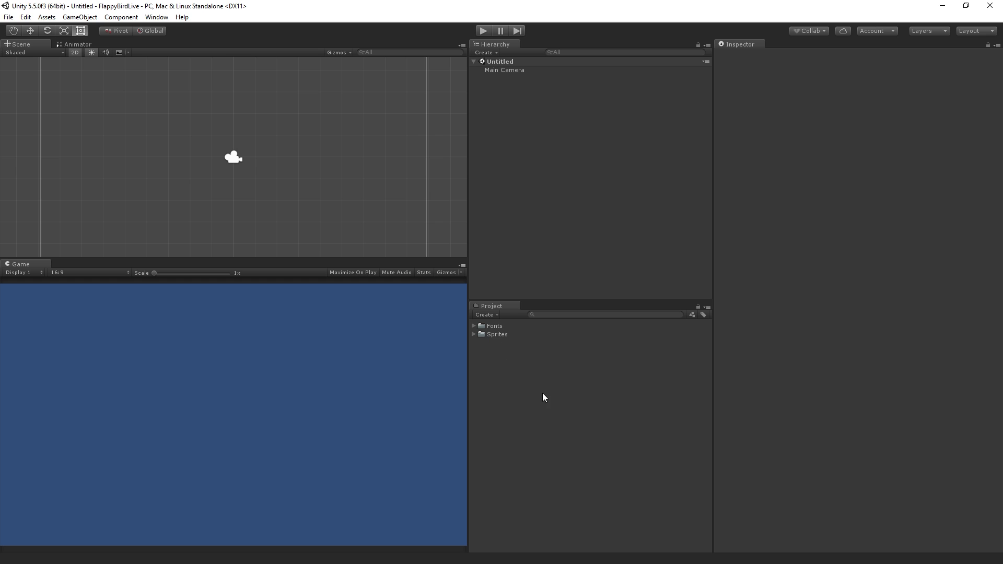
pyautogui.moveTo(541, 361)
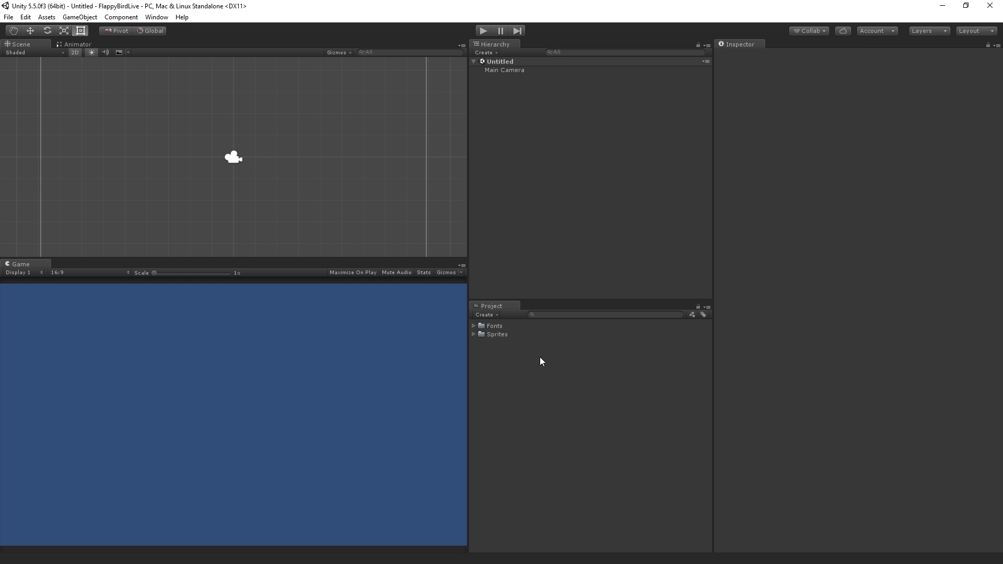
pyautogui.click(475, 335)
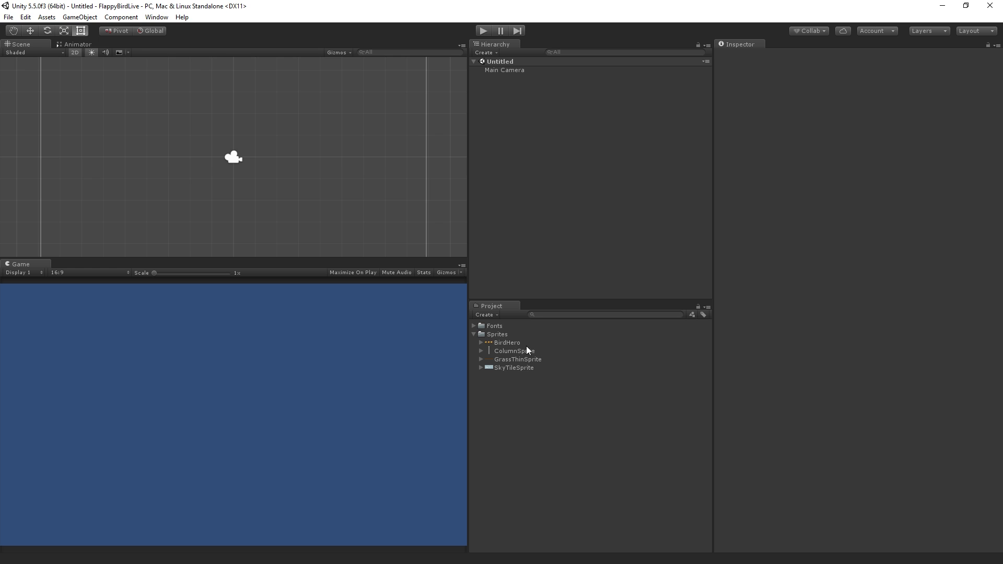
# Set BirdHero's Sprite Mode to Multiple in its import settings and apply the change
pyautogui.click(508, 343)
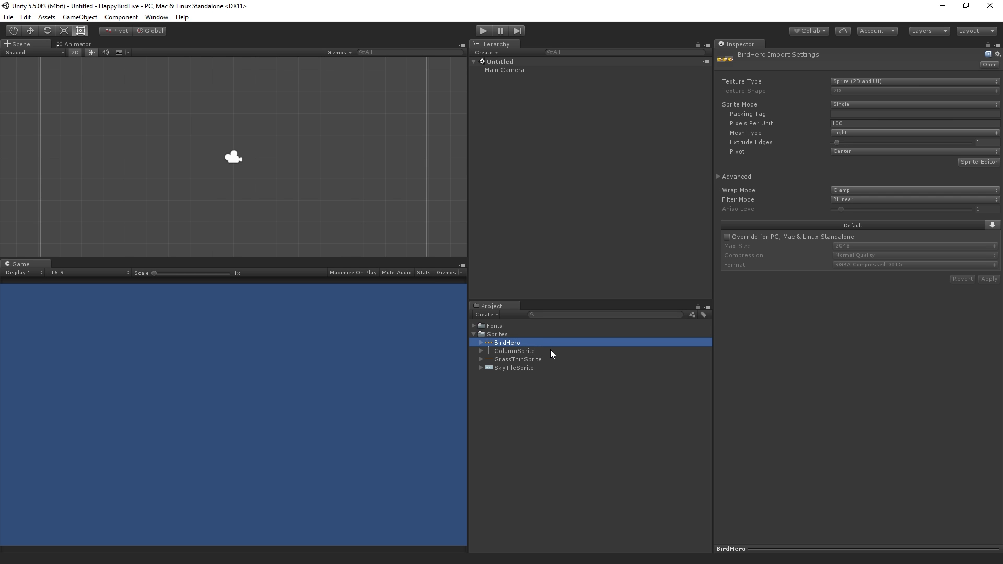
pyautogui.moveTo(498, 370)
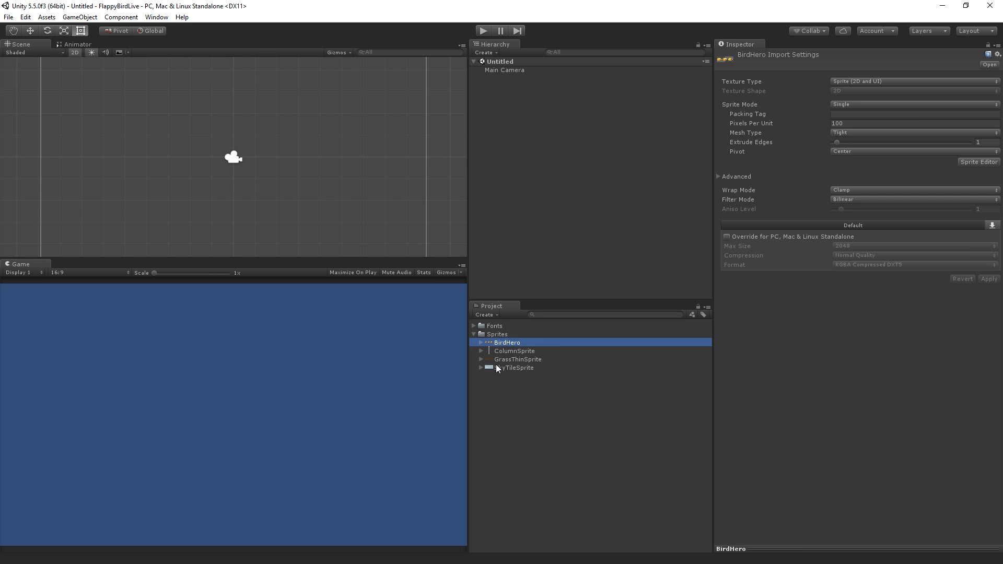
pyautogui.moveTo(529, 396)
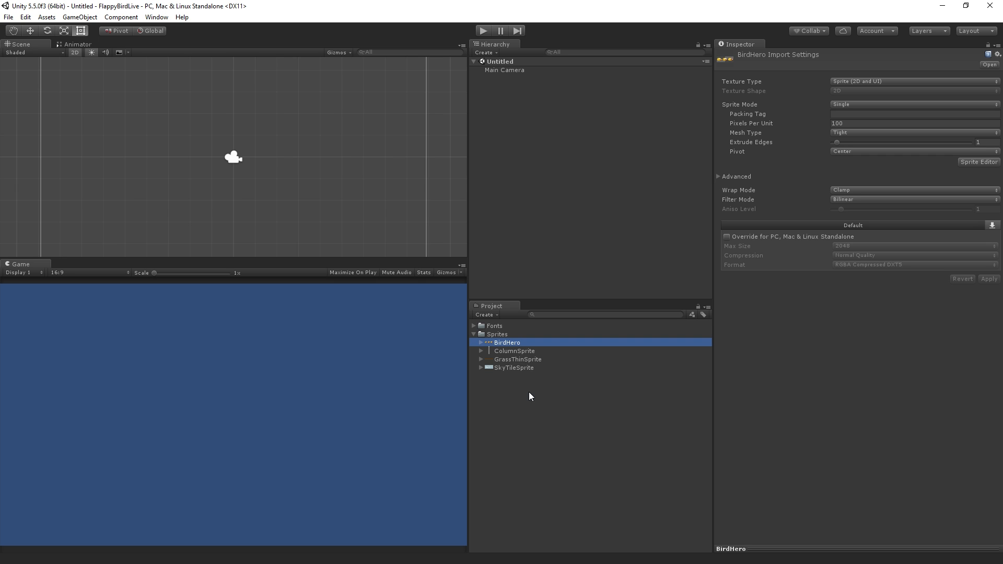
pyautogui.moveTo(551, 382)
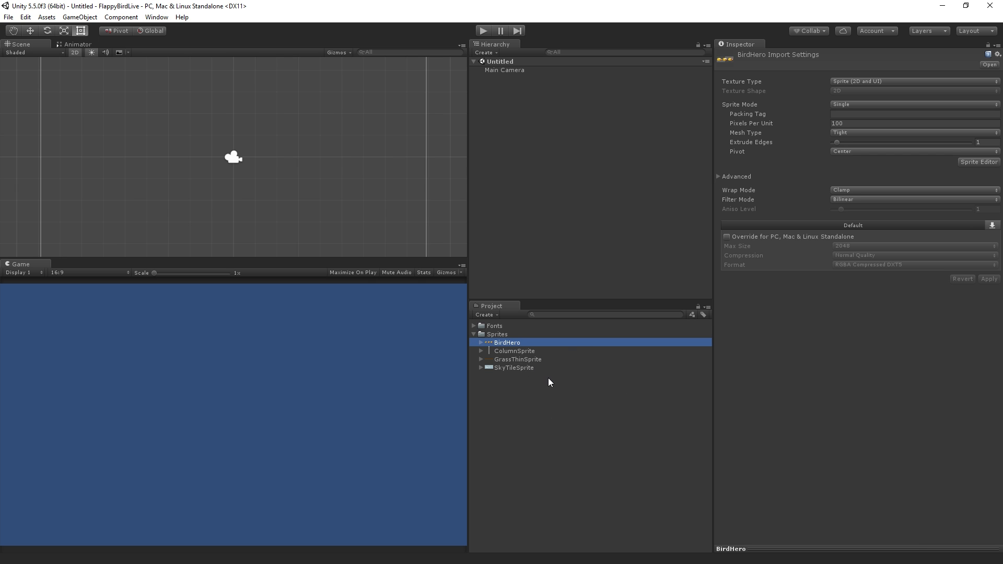
pyautogui.moveTo(871, 85)
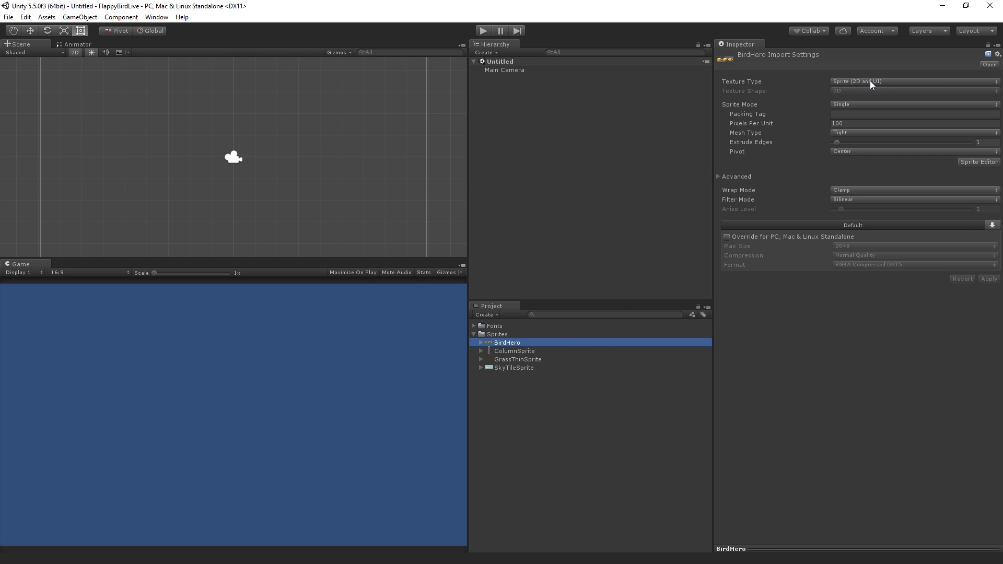
pyautogui.moveTo(882, 84)
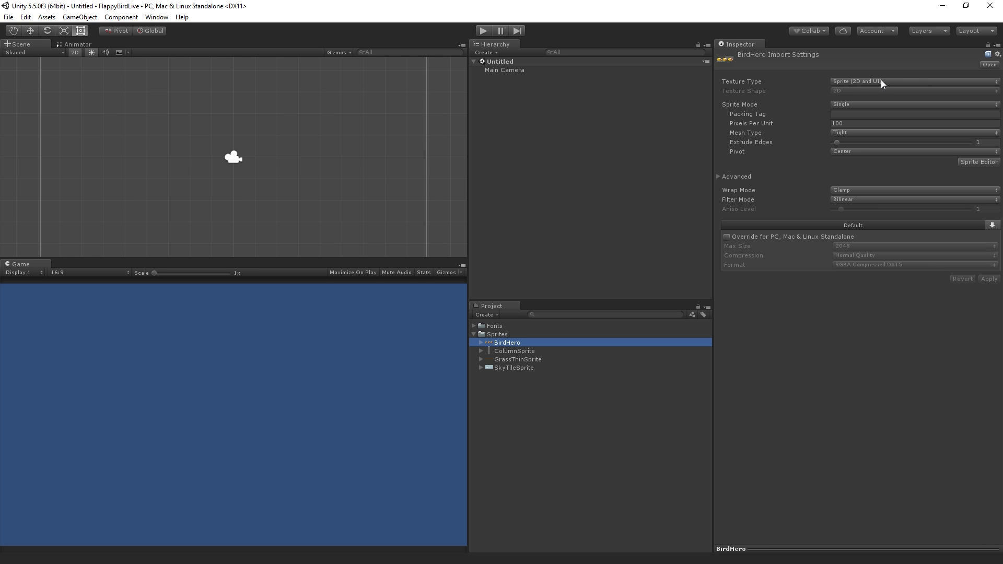
pyautogui.moveTo(889, 180)
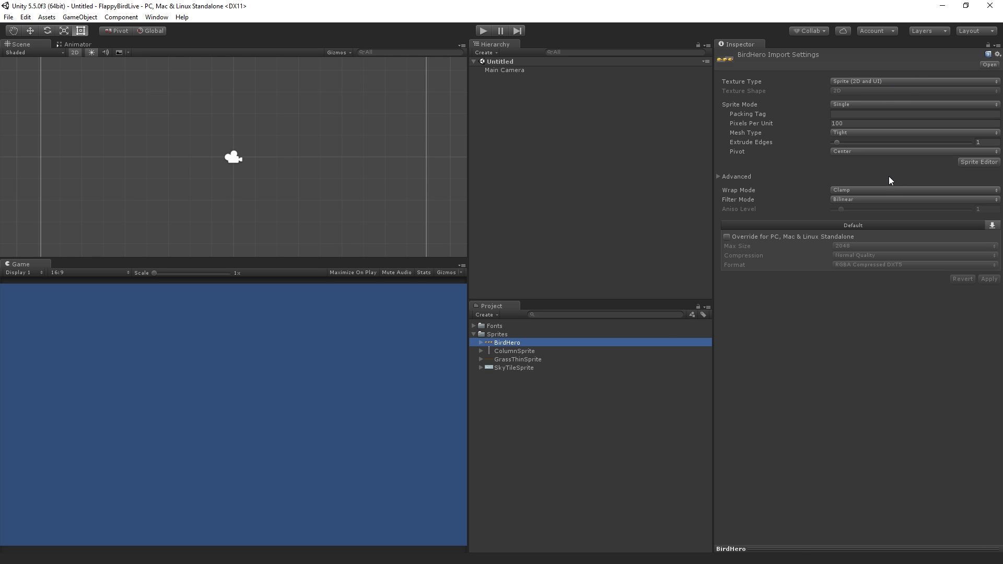
pyautogui.moveTo(514, 340)
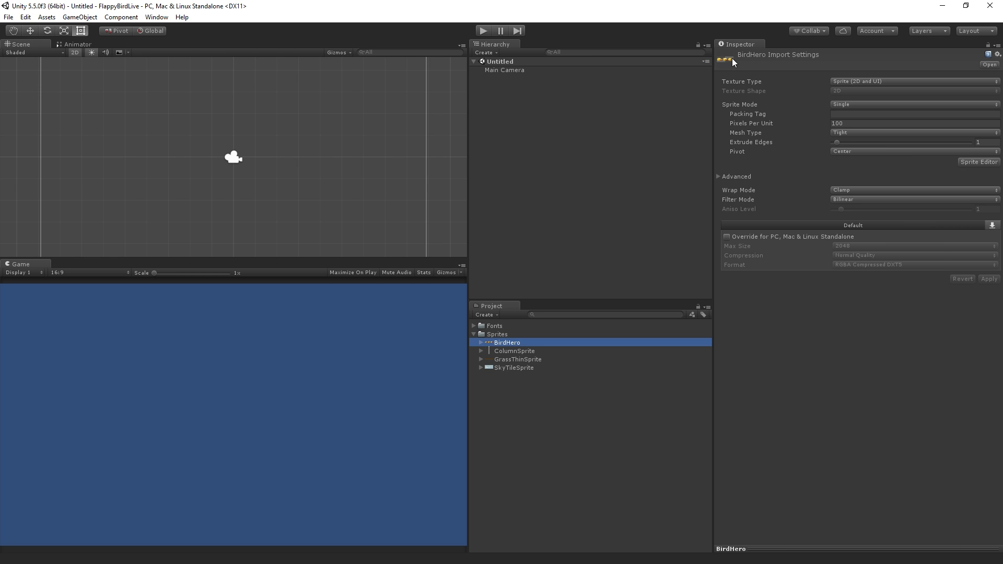
pyautogui.moveTo(738, 153)
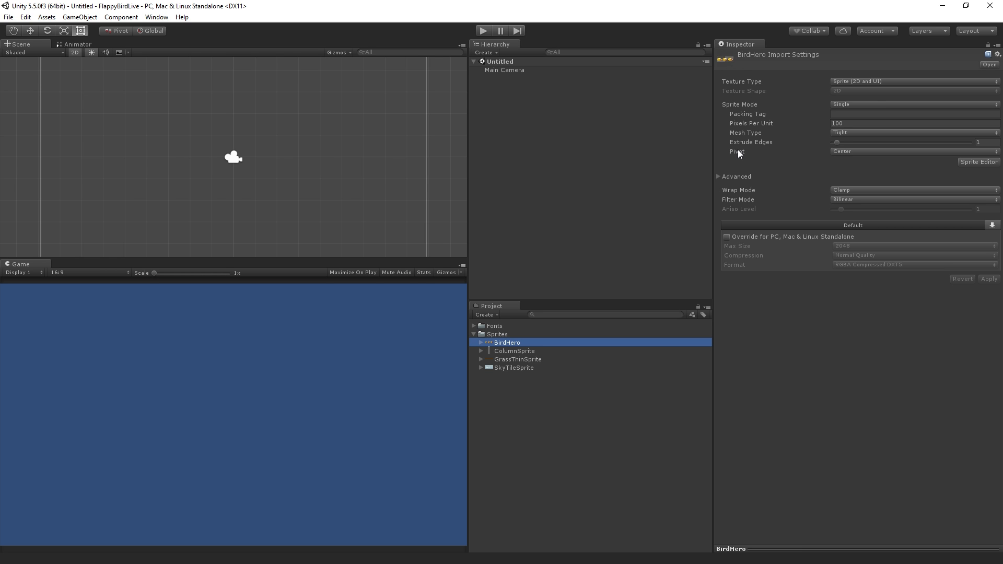
pyautogui.click(912, 104)
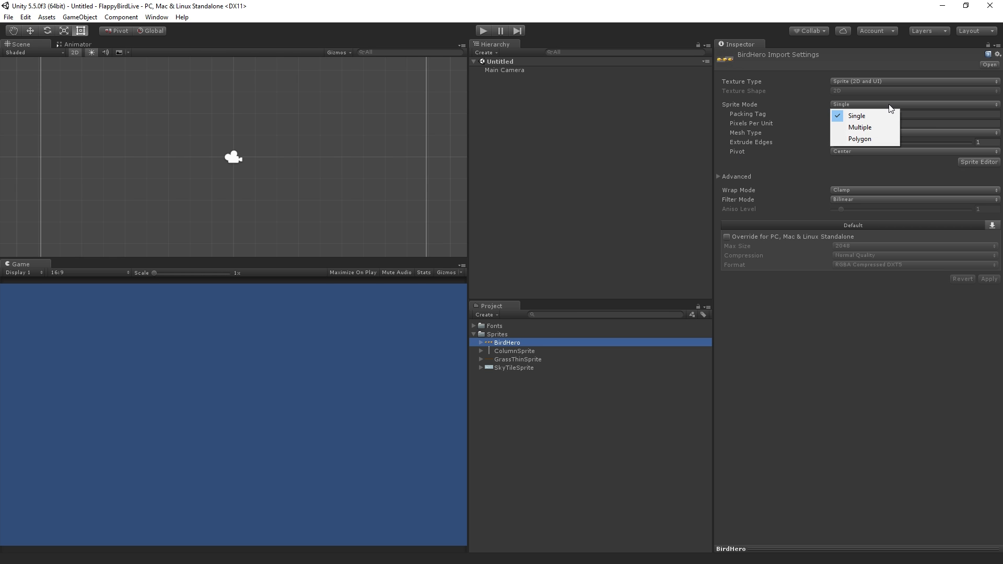
pyautogui.moveTo(886, 128)
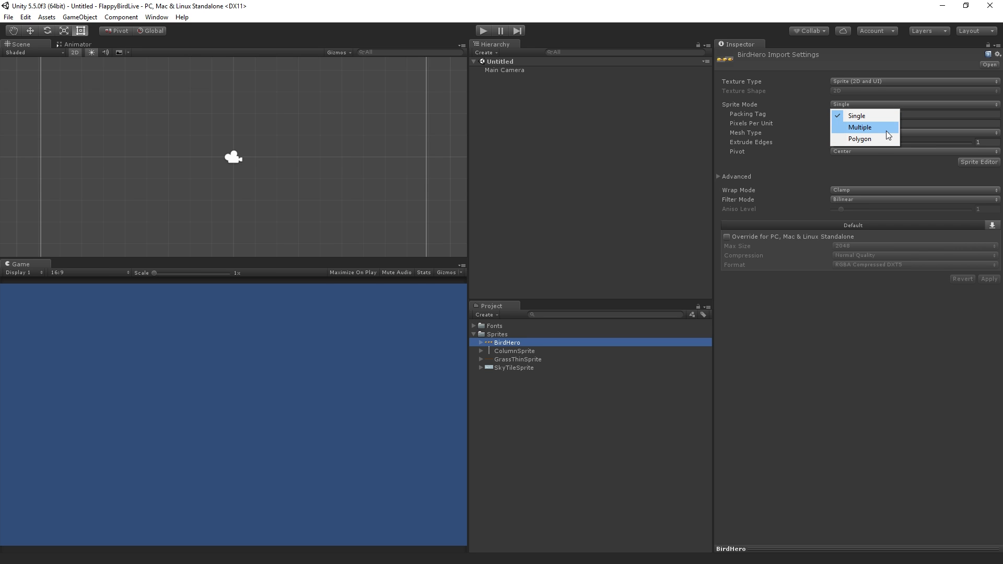
pyautogui.click(859, 127)
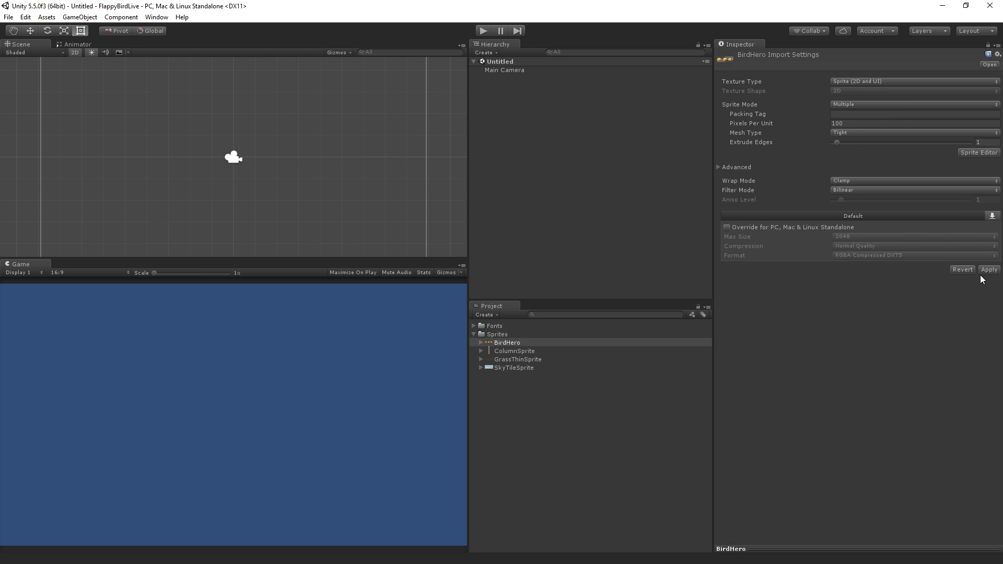
pyautogui.click(989, 268)
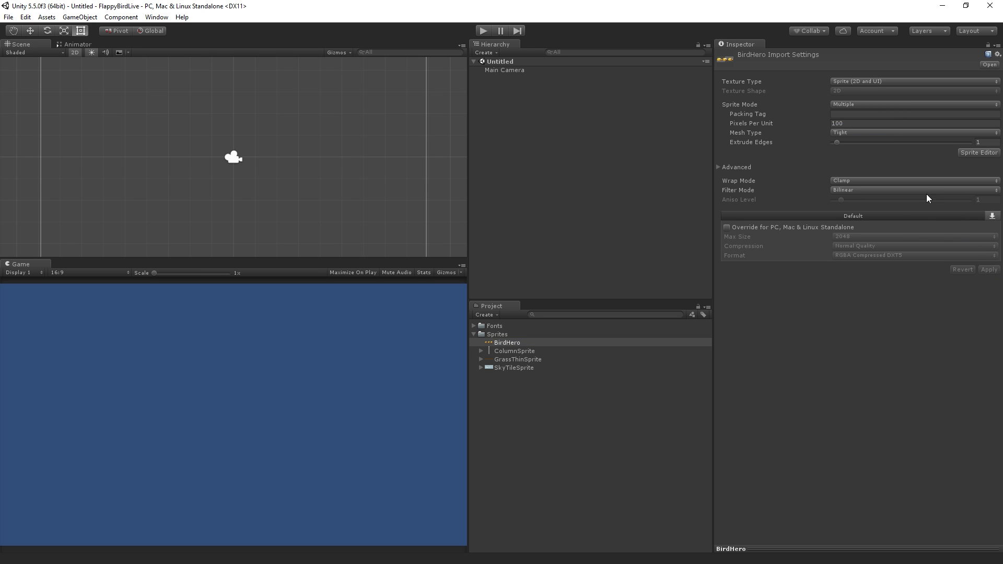
pyautogui.moveTo(990, 157)
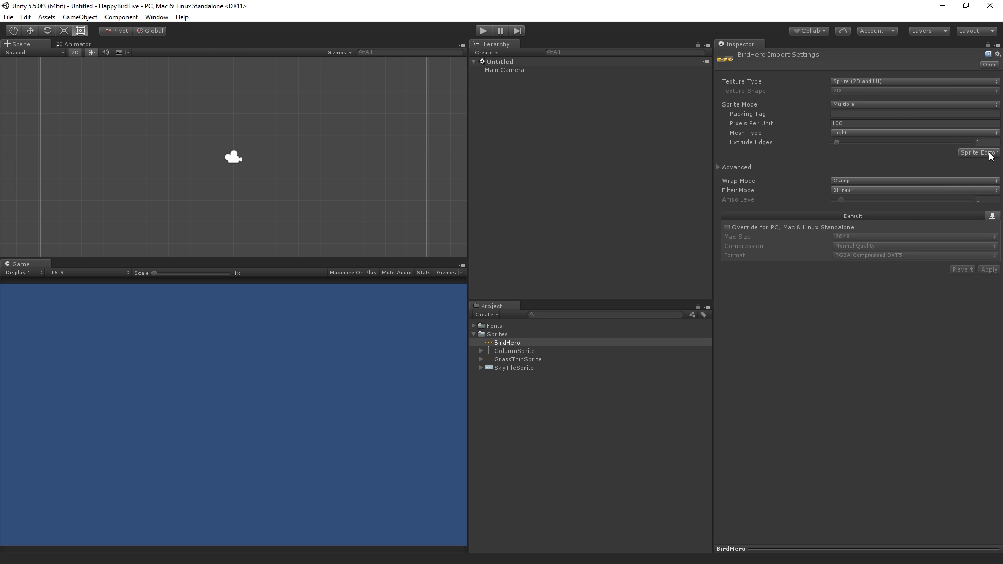
# Automatically slice the BirdHero sheet into three bird frames in the Sprite Editor
pyautogui.click(978, 152)
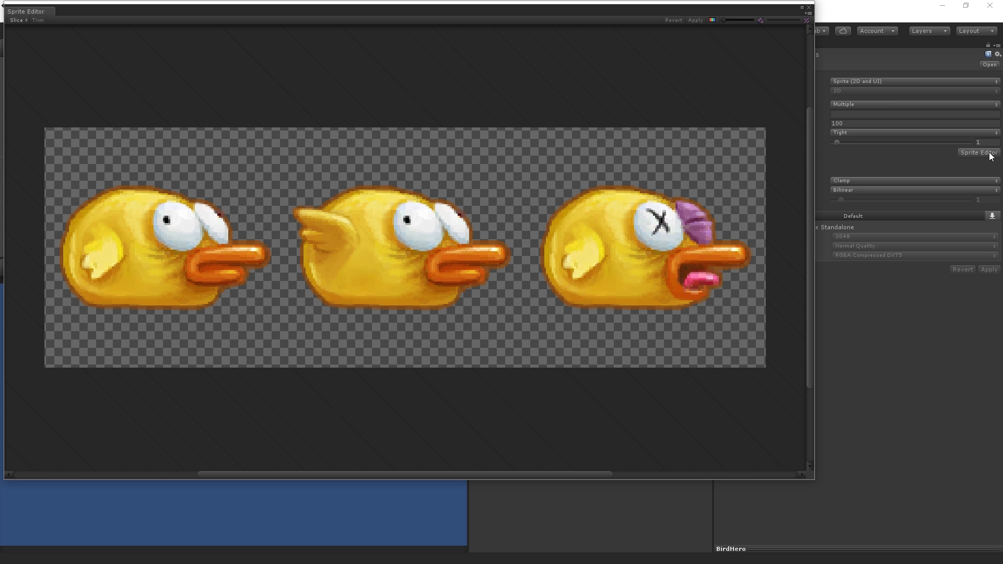
pyautogui.moveTo(107, 229)
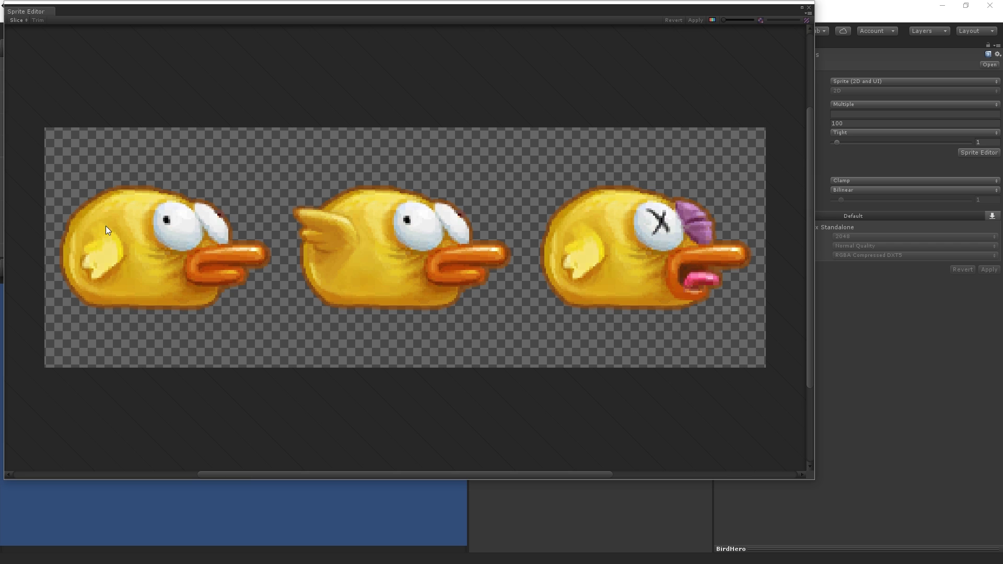
pyautogui.moveTo(742, 250)
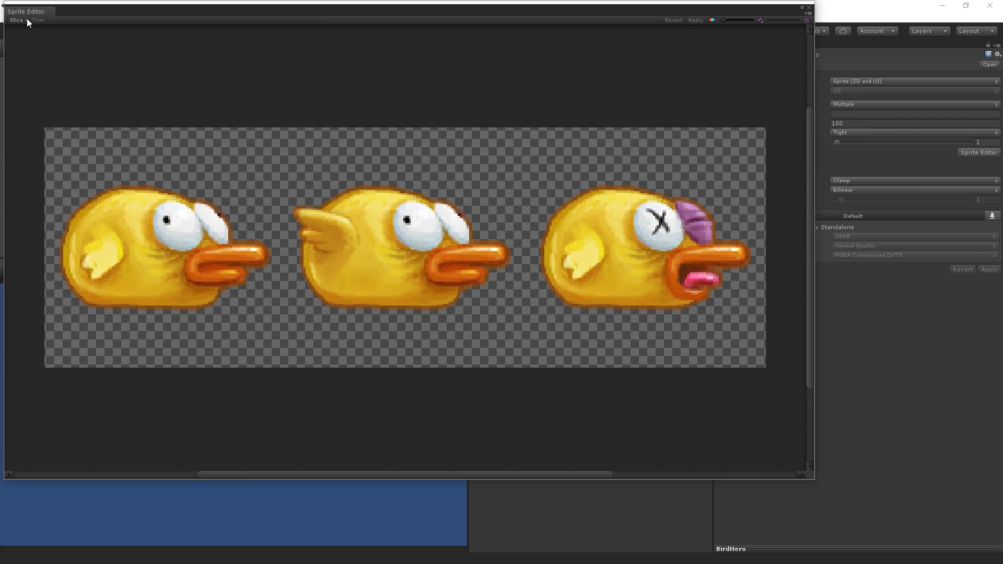
pyautogui.click(16, 20)
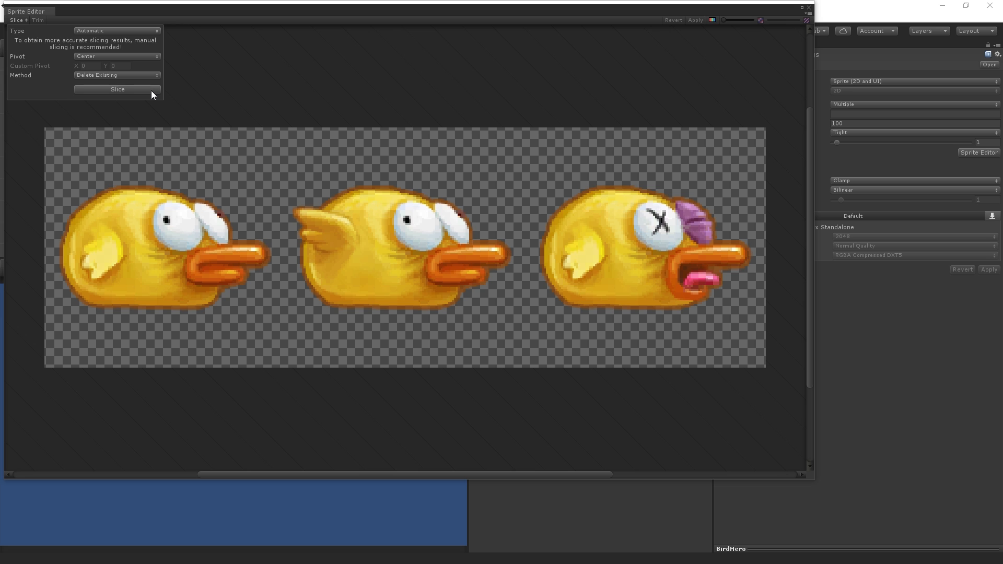
pyautogui.click(117, 89)
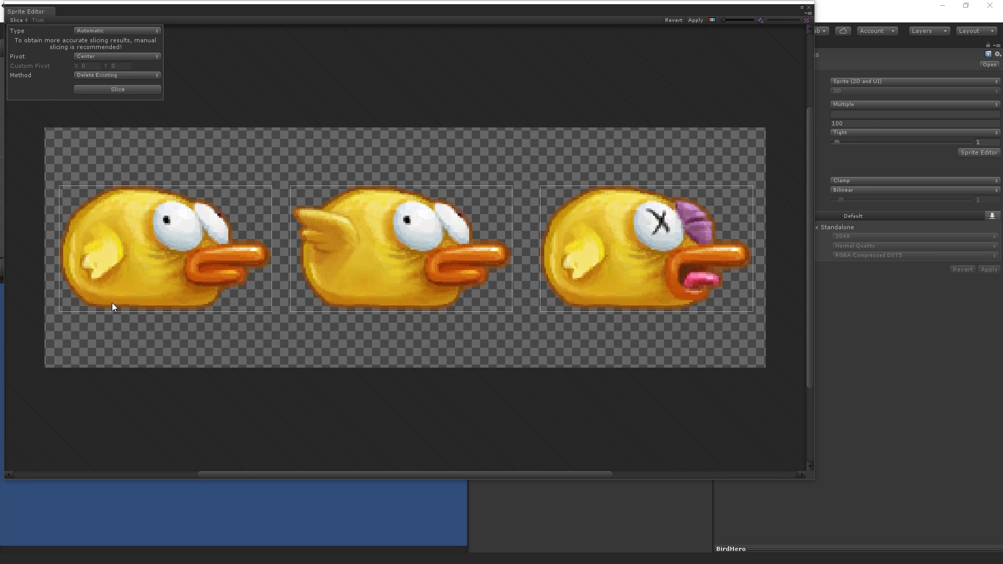
pyautogui.moveTo(694, 295)
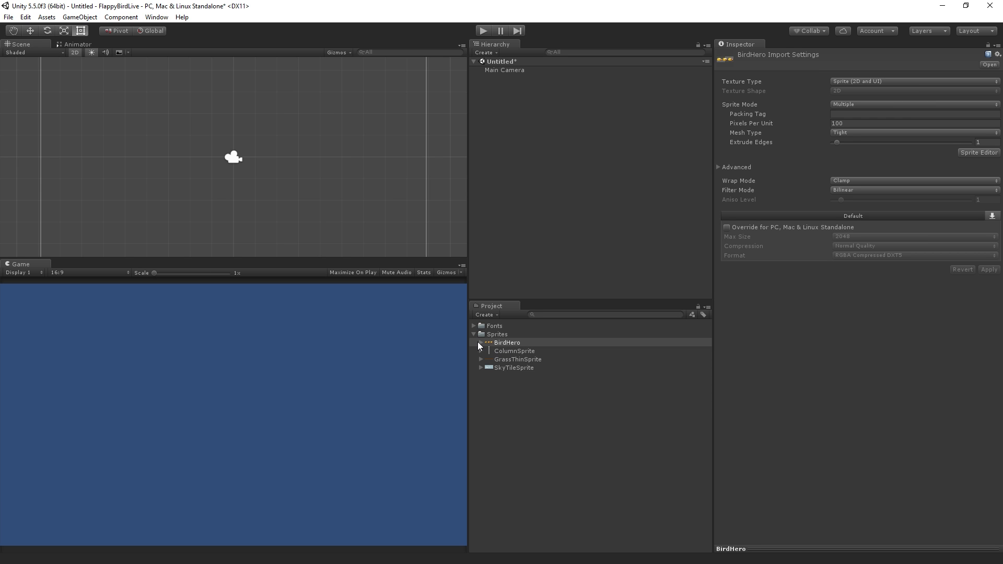
# Expand BirdHero's sliced sprites and inspect BirdHero_2, then BirdHero_0
pyautogui.click(481, 342)
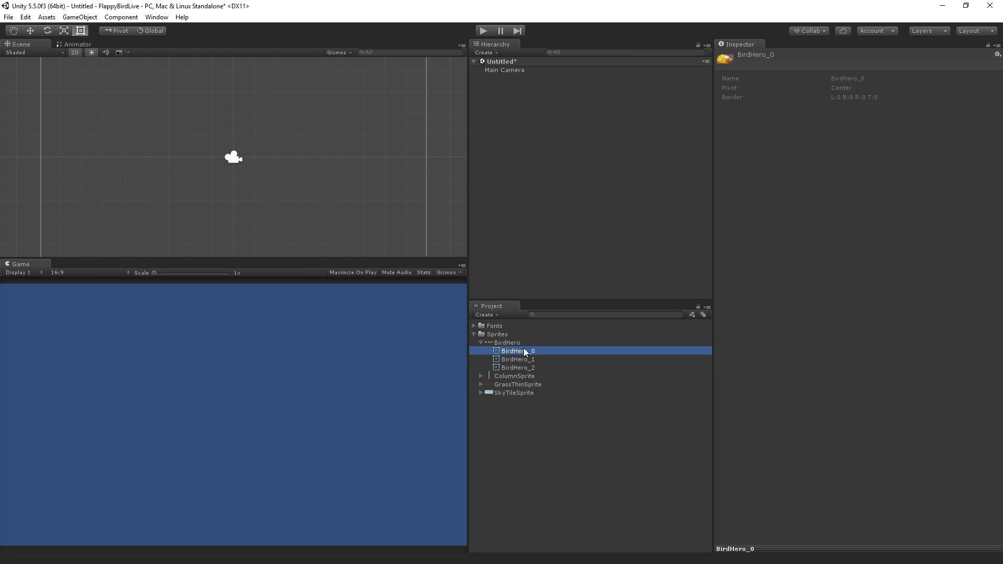
pyautogui.click(517, 367)
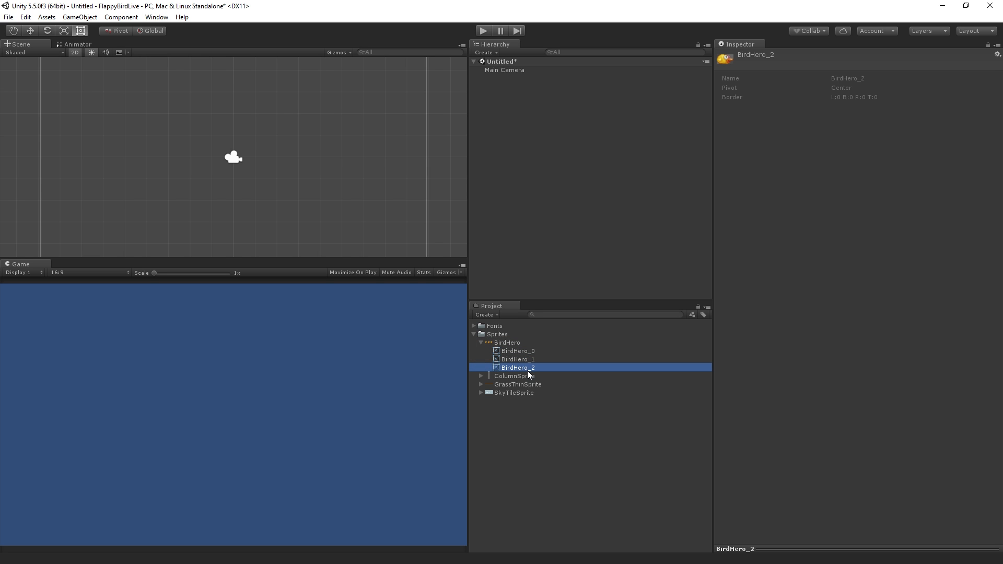
pyautogui.moveTo(529, 360)
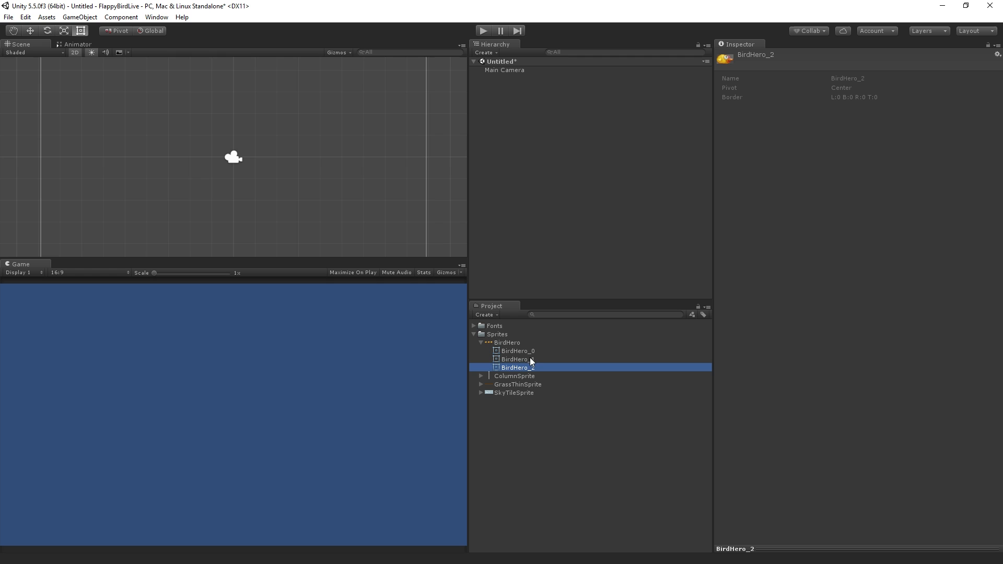
pyautogui.click(516, 351)
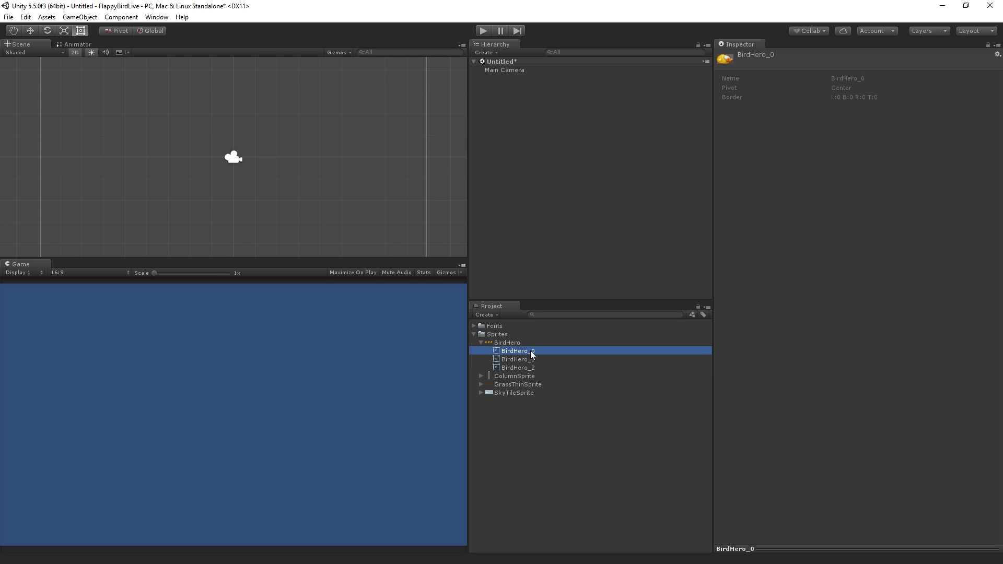
pyautogui.moveTo(541, 354)
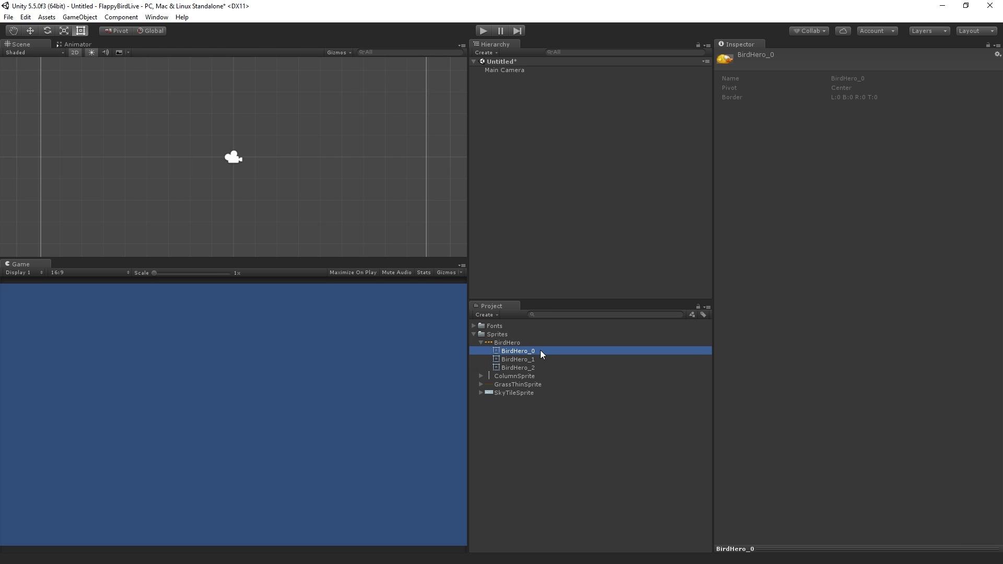
pyautogui.moveTo(523, 353)
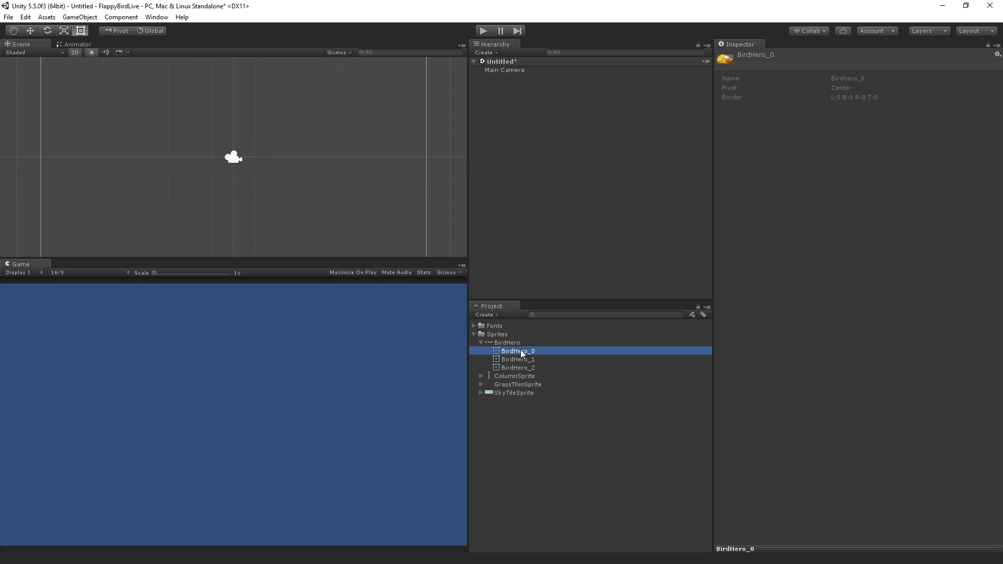
pyautogui.moveTo(525, 357)
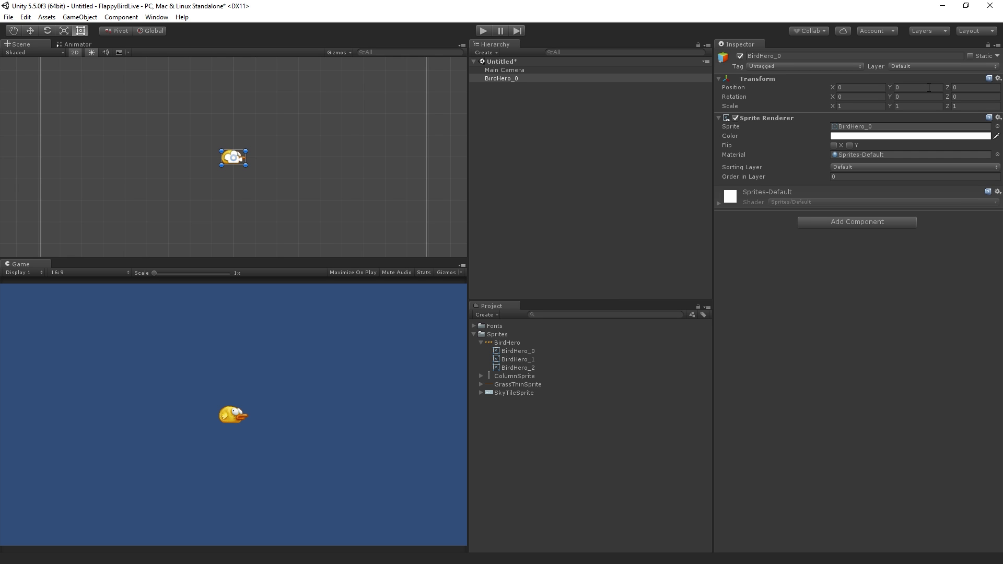
pyautogui.moveTo(718, 65)
pyautogui.write('B')
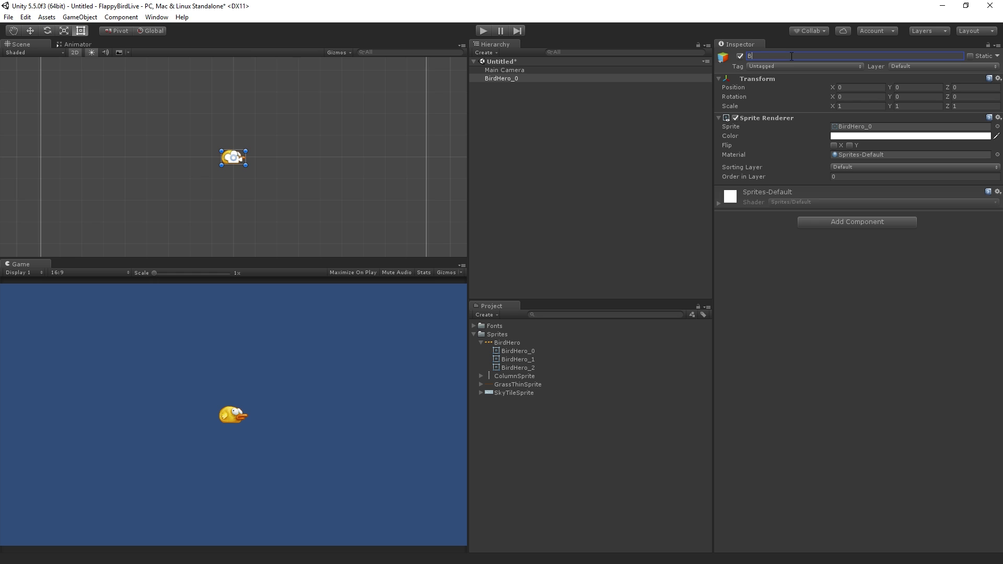
# Rename the BirdHero_0 scene object to Bird
pyautogui.write('ird')
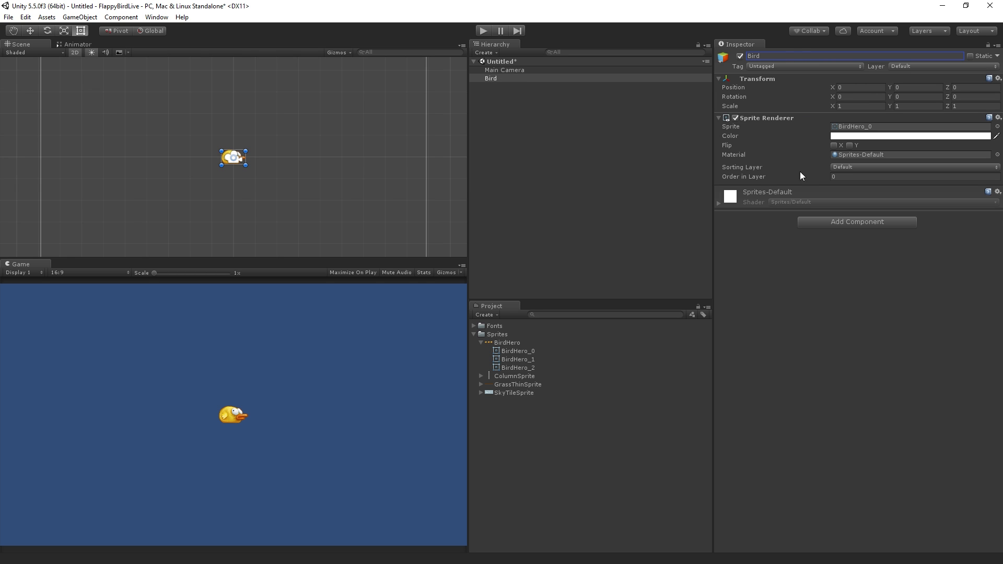
pyautogui.moveTo(809, 307)
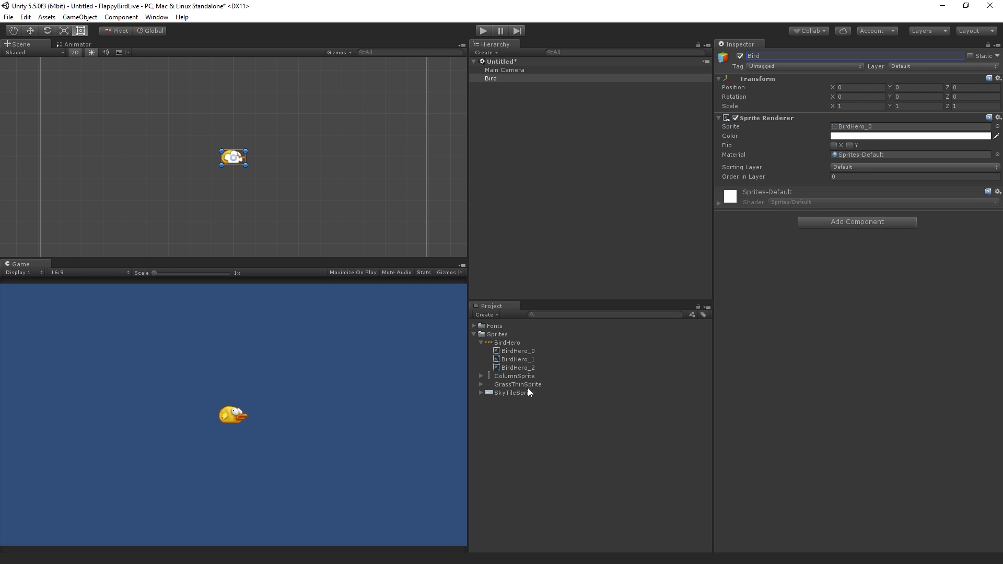
pyautogui.moveTo(539, 391)
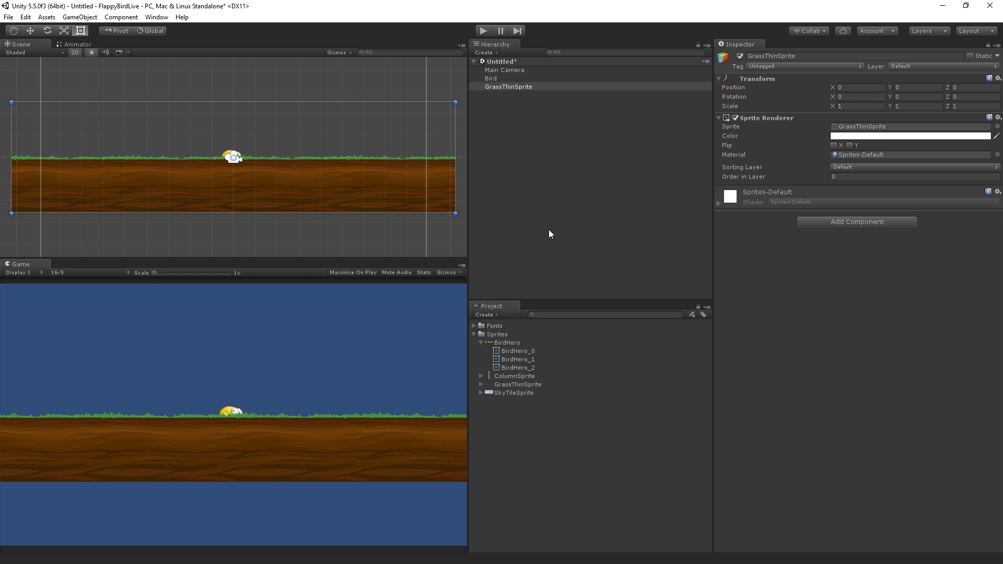
pyautogui.moveTo(243, 453)
pyautogui.write('-2.76')
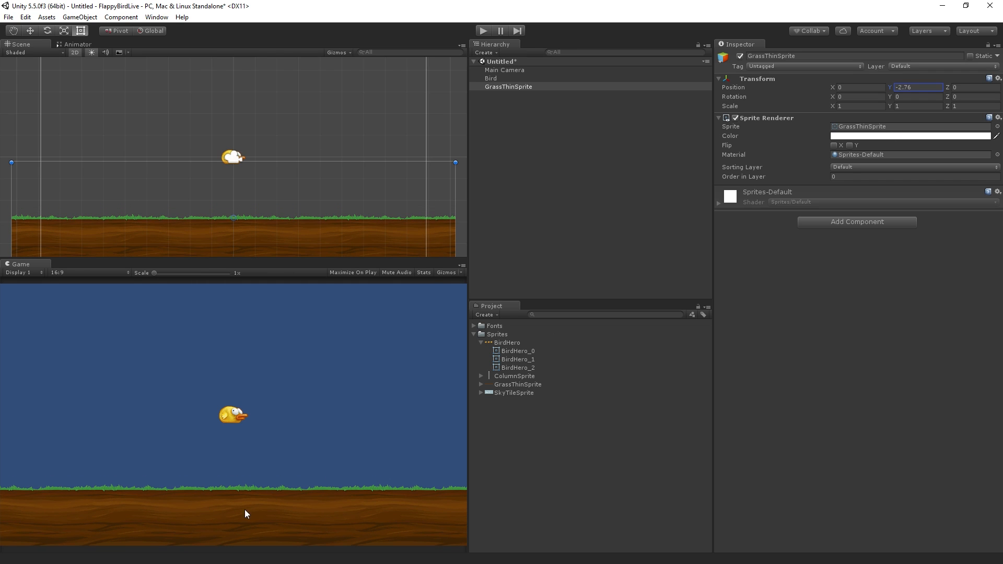
pyautogui.moveTo(260, 517)
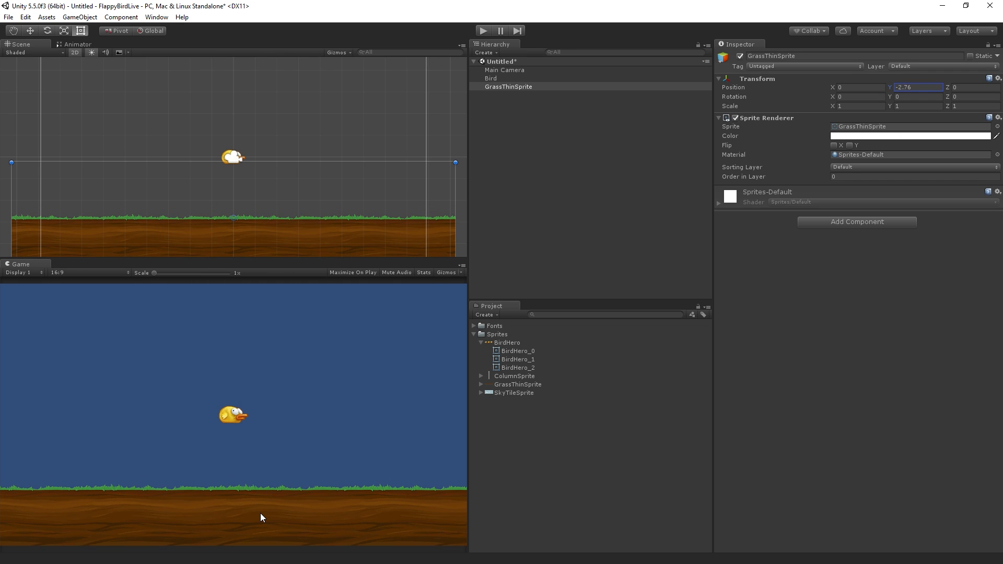
pyautogui.moveTo(599, 400)
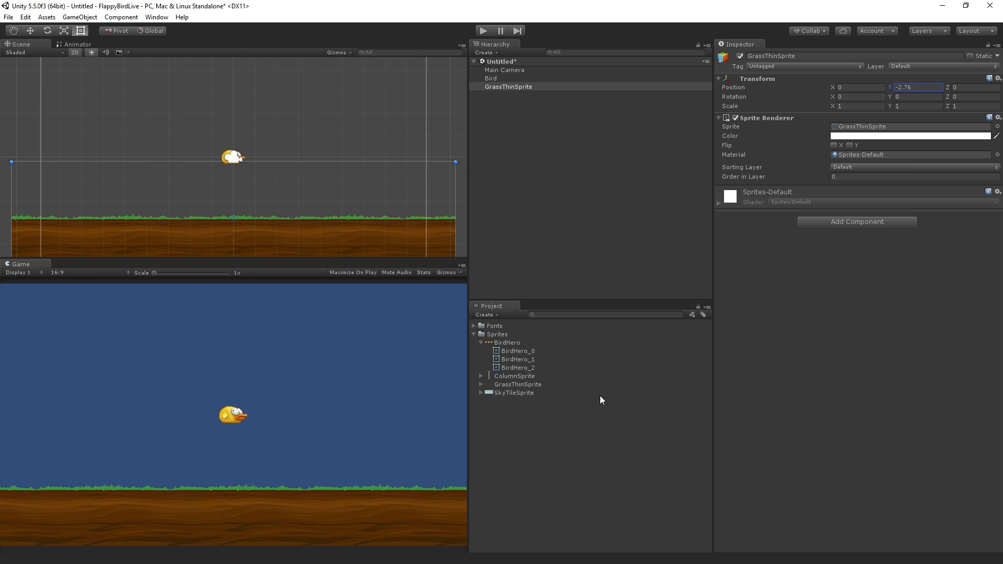
pyautogui.moveTo(452, 358)
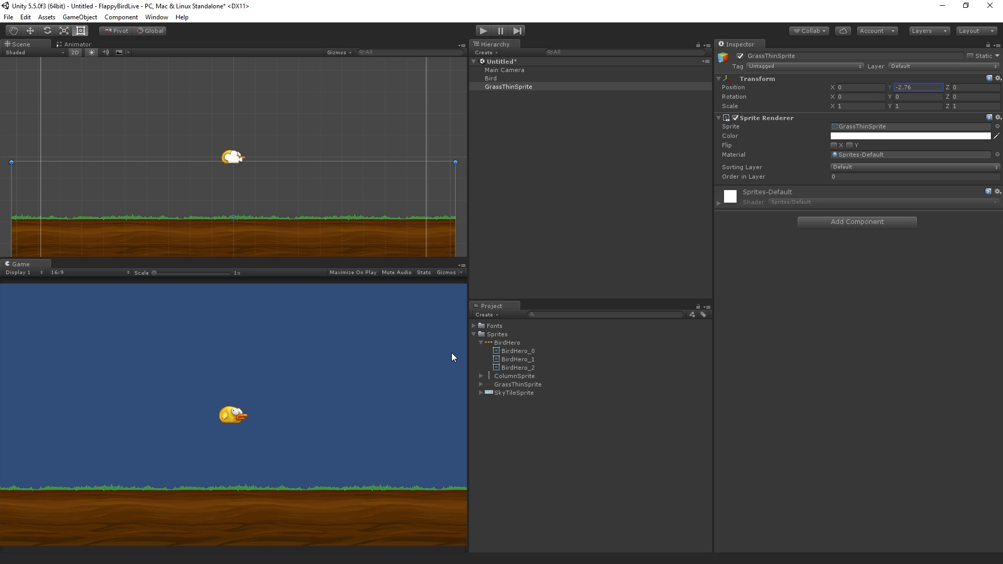
pyautogui.moveTo(551, 483)
pyautogui.write('-2.52')
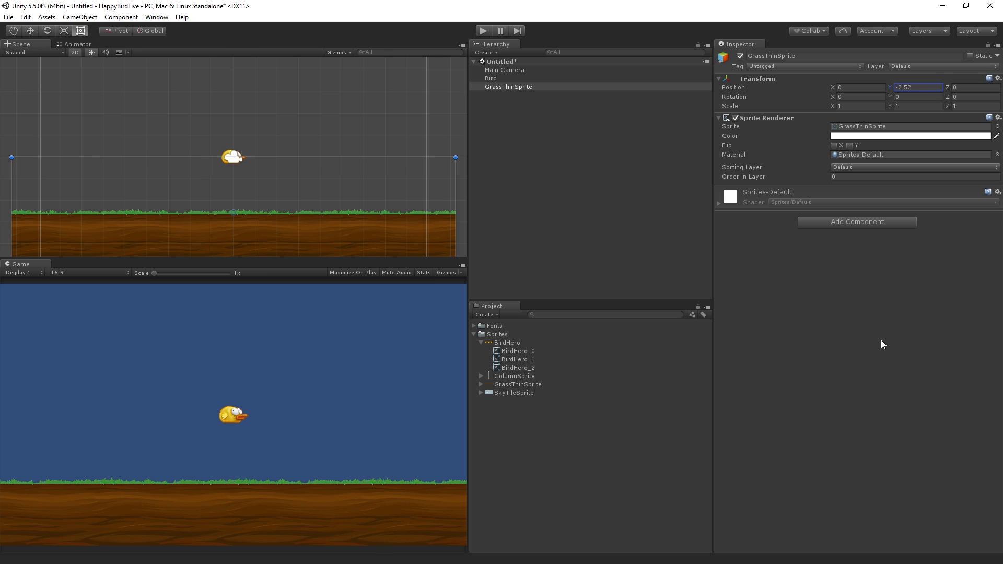
pyautogui.moveTo(706, 463)
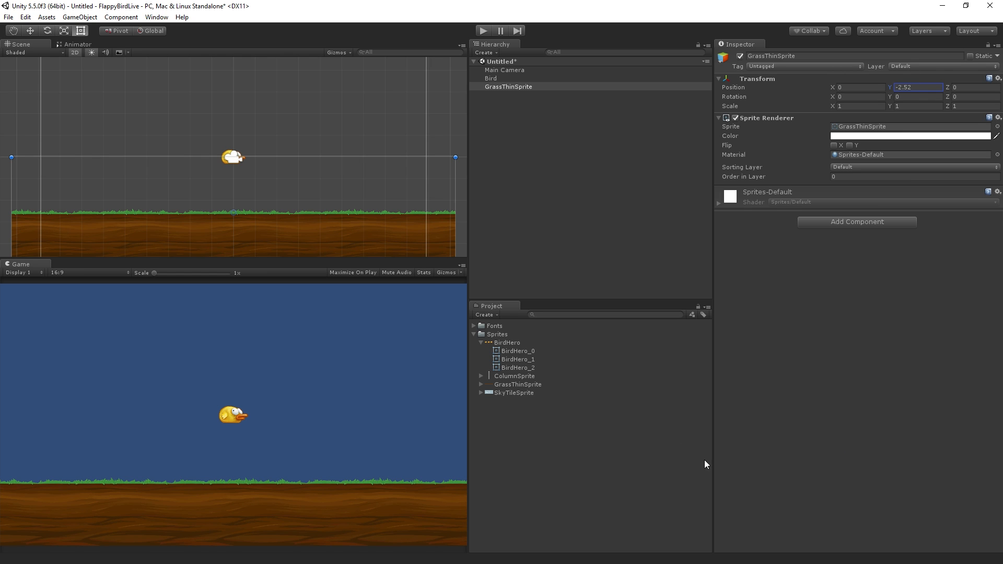
pyautogui.moveTo(518, 394)
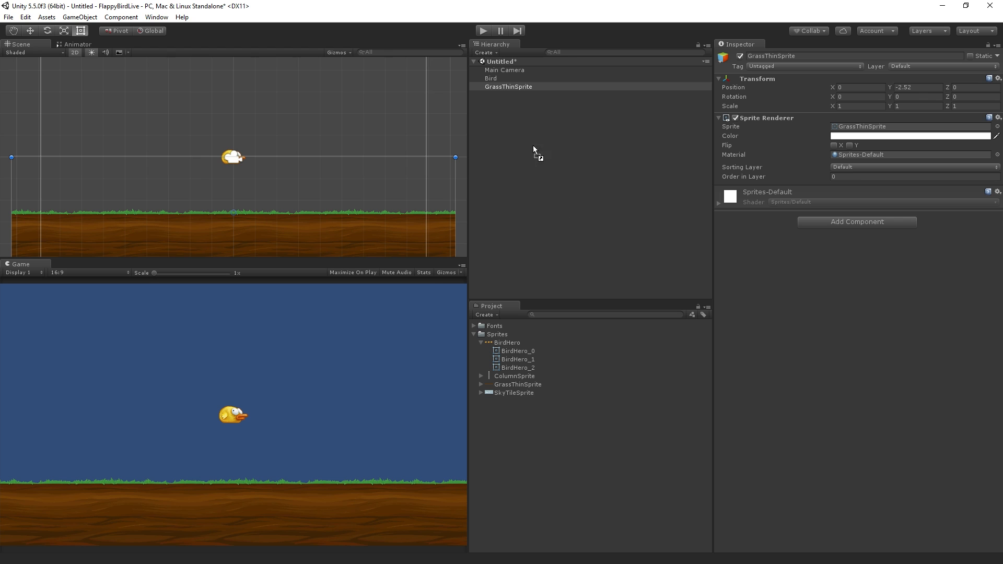
# Nest the sky tile sprite under the grass object and rename the grass object Ground
pyautogui.click(507, 86)
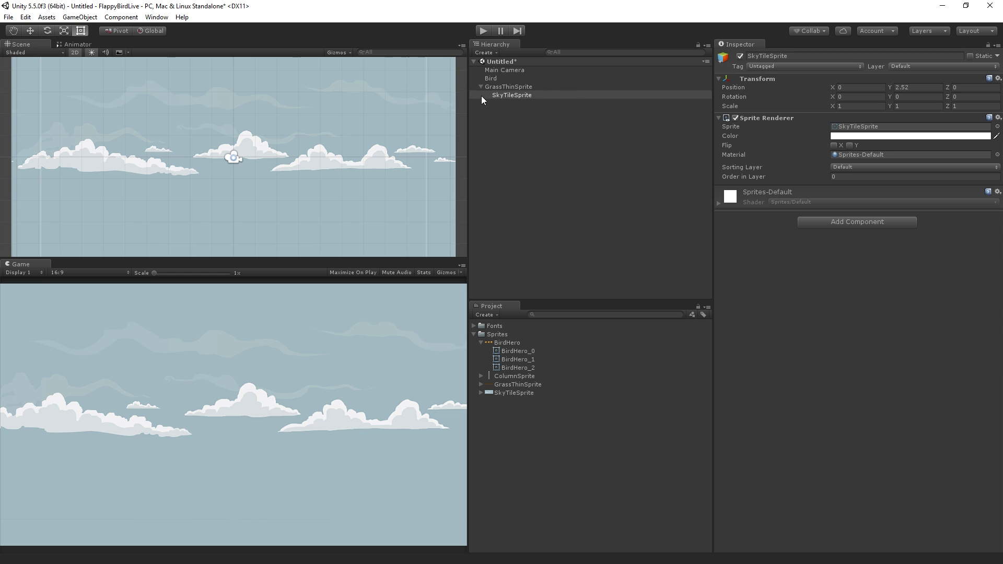
pyautogui.moveTo(566, 101)
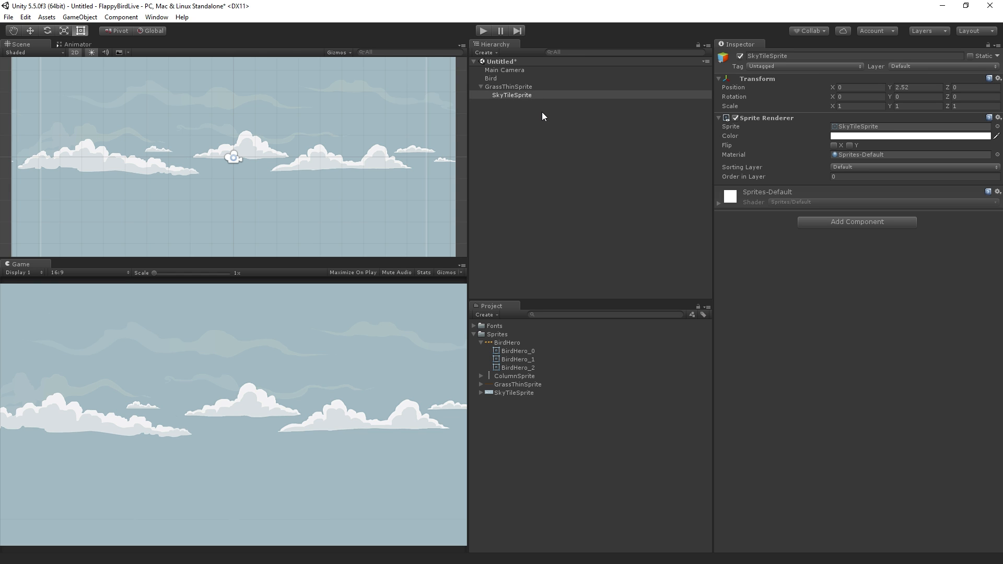
pyautogui.click(509, 86)
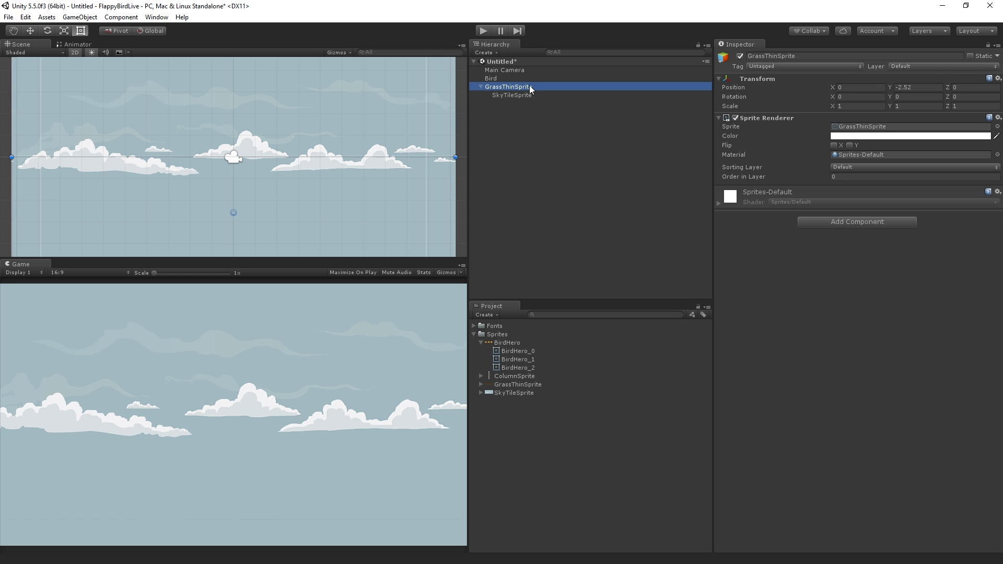
pyautogui.doubleClick(771, 55)
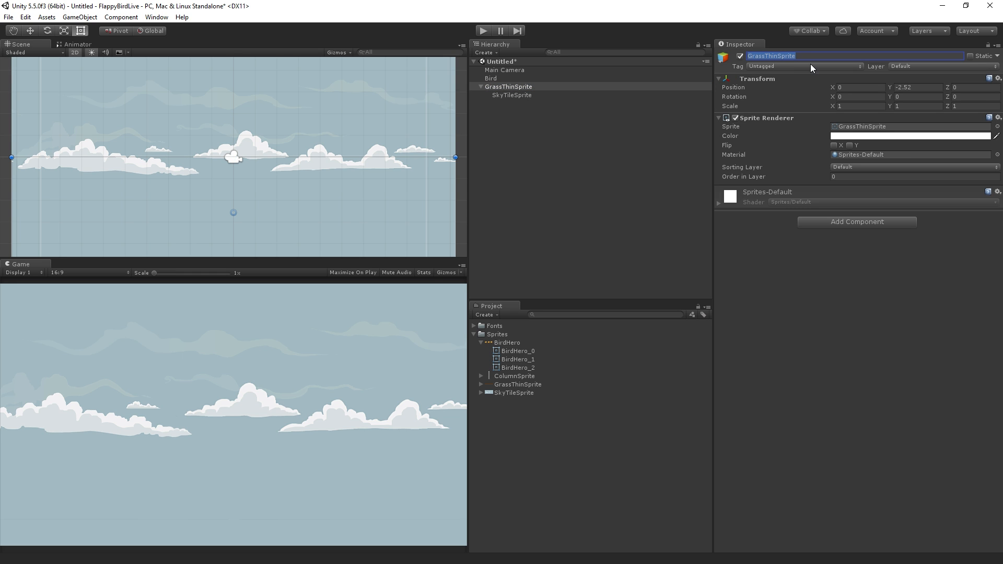
pyautogui.write('Ground')
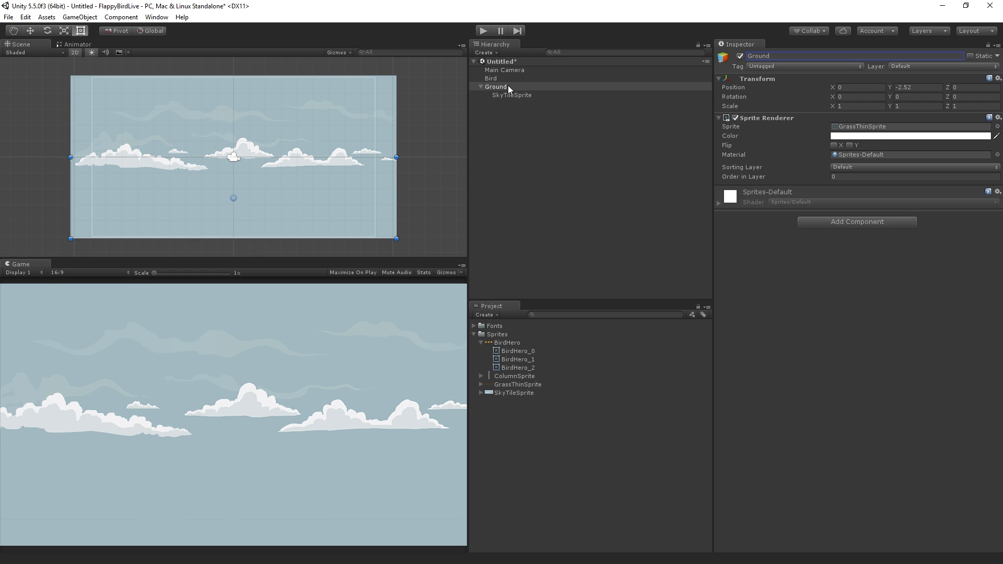
pyautogui.moveTo(528, 120)
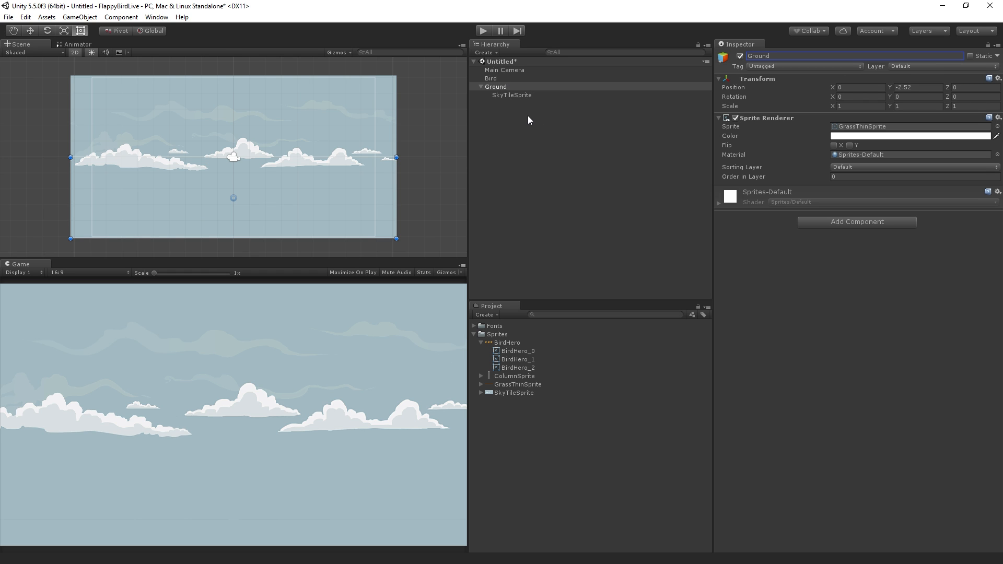
pyautogui.moveTo(525, 124)
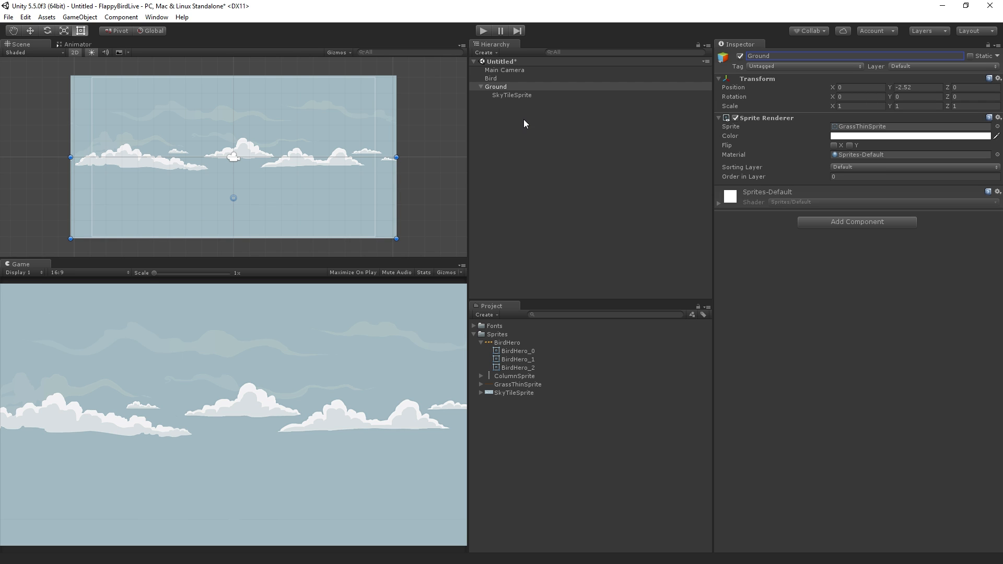
pyautogui.moveTo(509, 87)
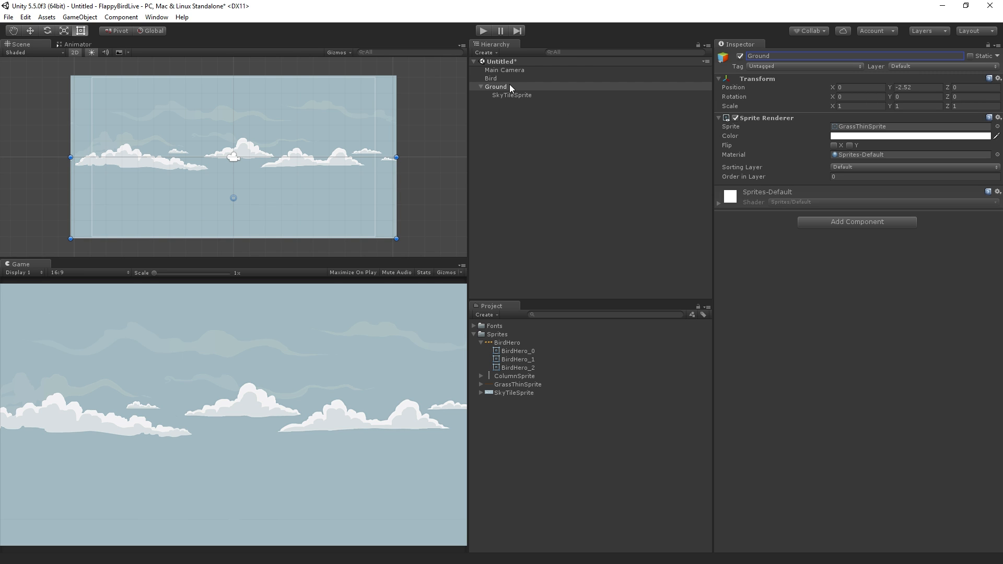
# From the sky object's Sorting Layer dropdown, reach the project's Tags & Layers settings
pyautogui.click(491, 79)
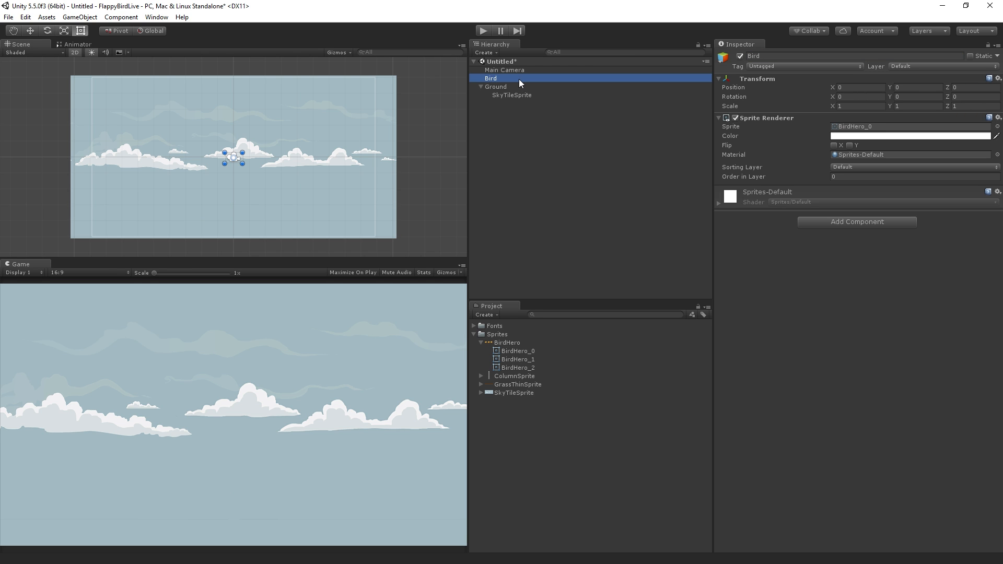
pyautogui.click(511, 95)
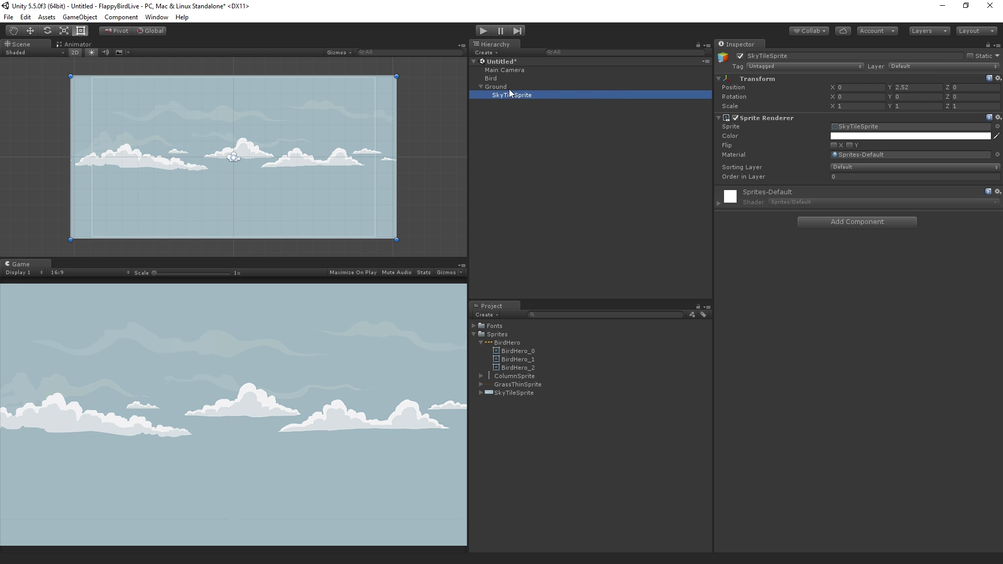
pyautogui.moveTo(767, 170)
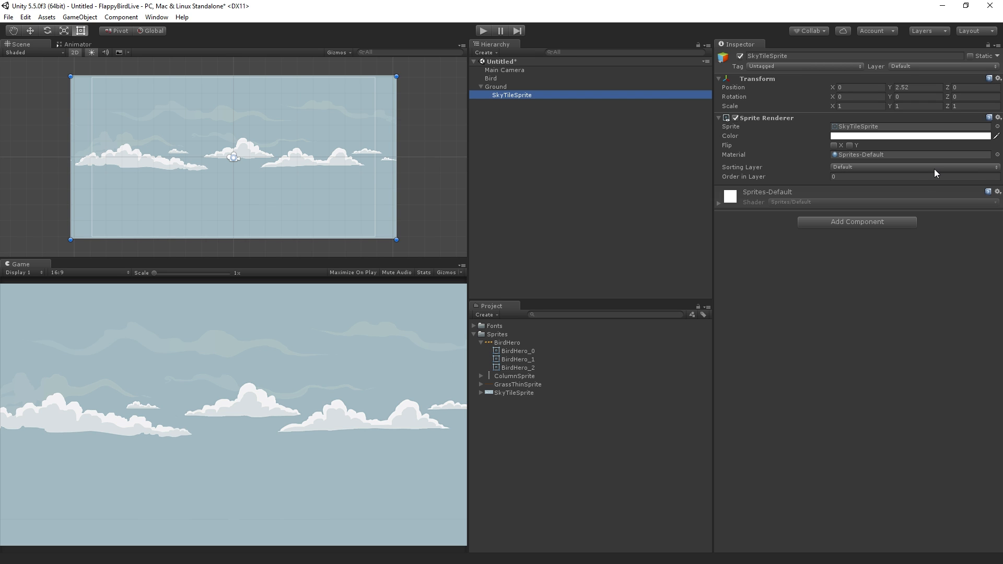
pyautogui.moveTo(945, 177)
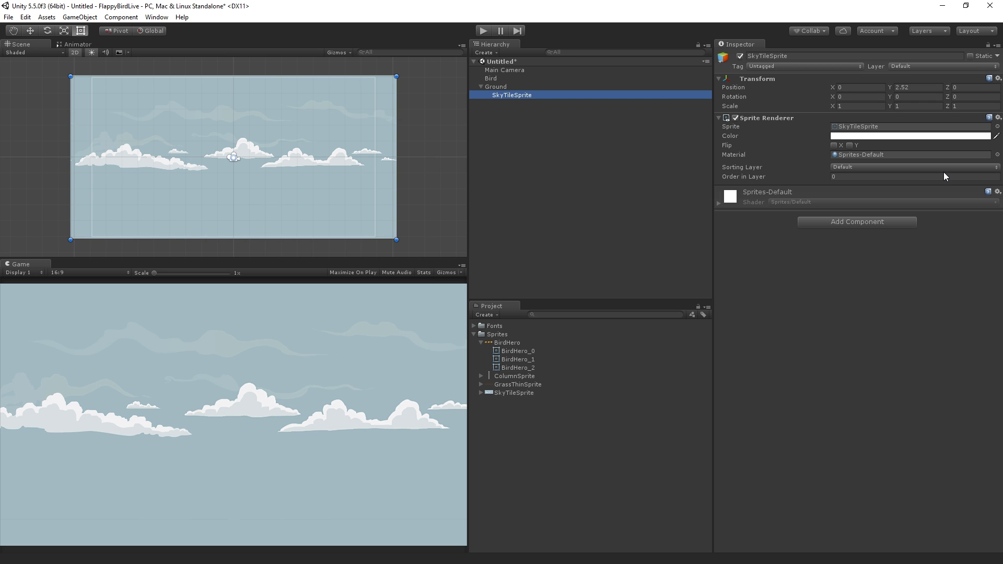
pyautogui.click(911, 167)
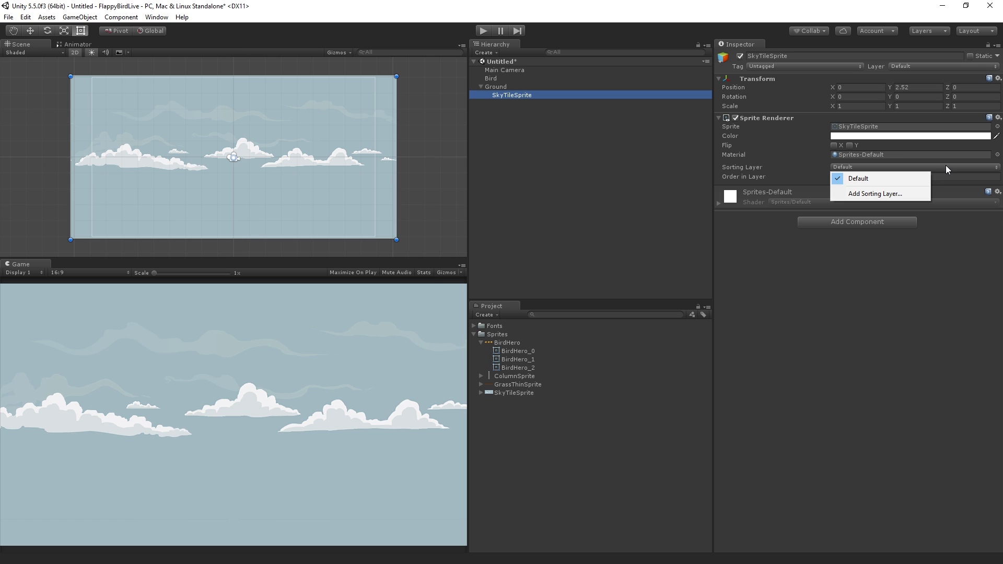
pyautogui.moveTo(880, 193)
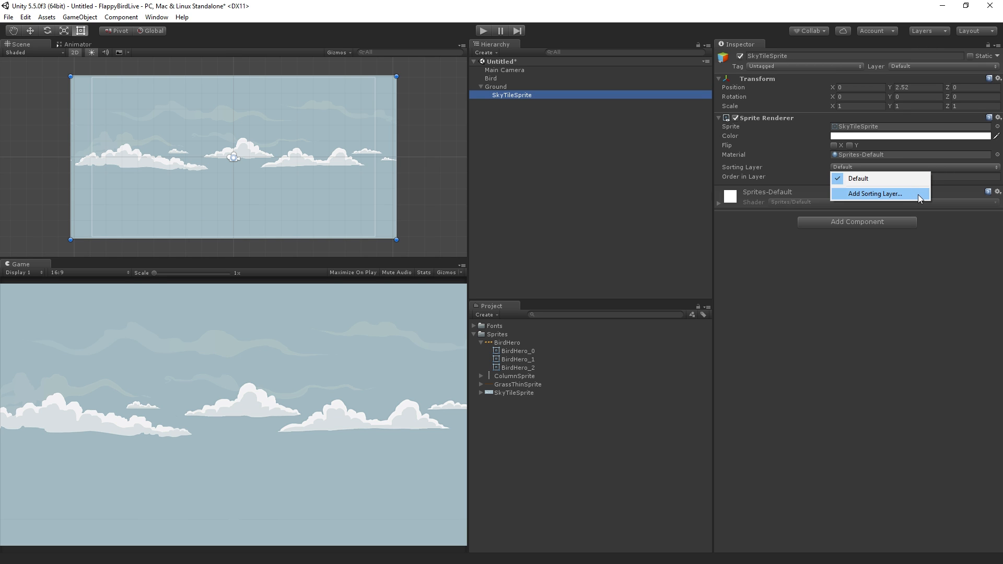
pyautogui.click(875, 193)
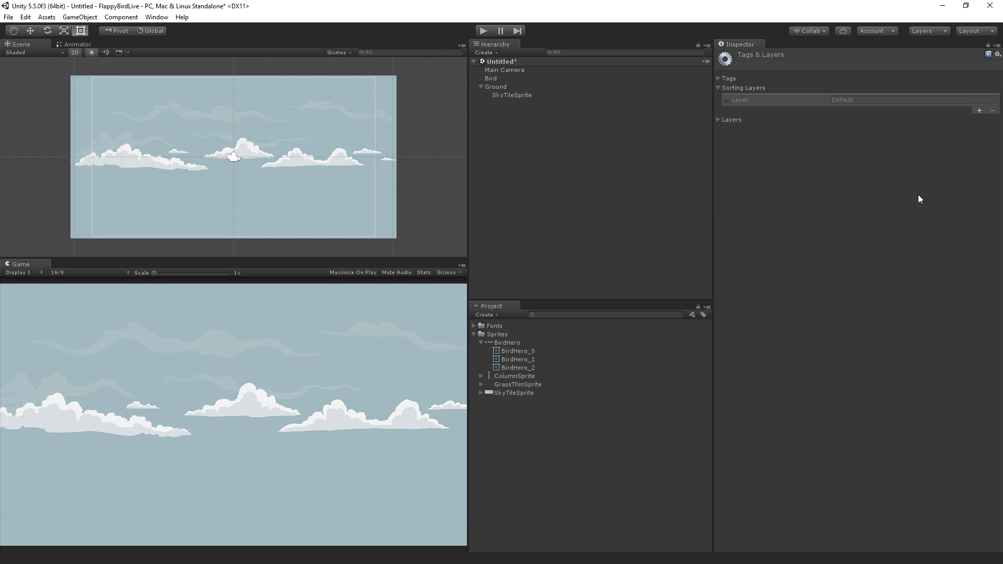
pyautogui.click(850, 100)
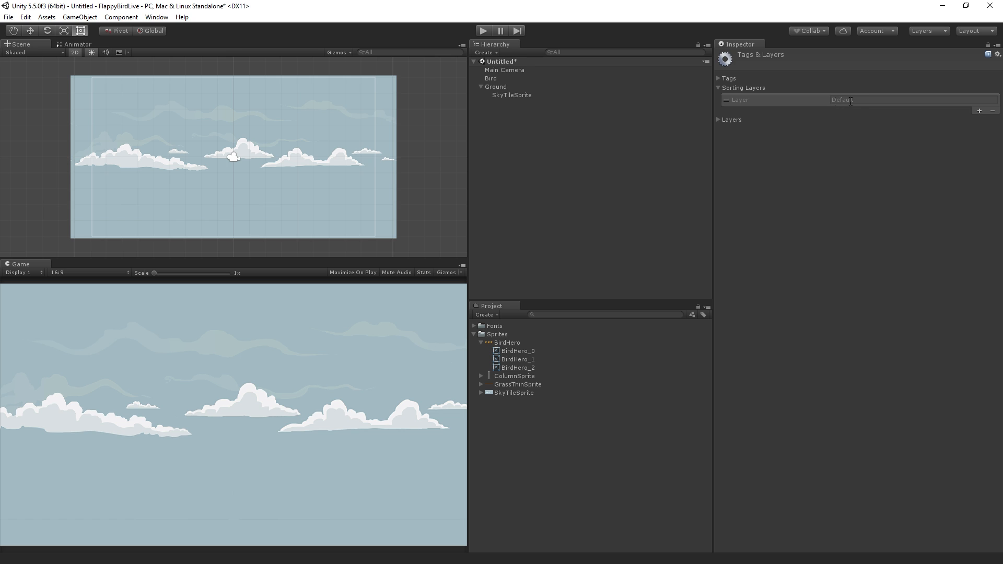
pyautogui.moveTo(979, 110)
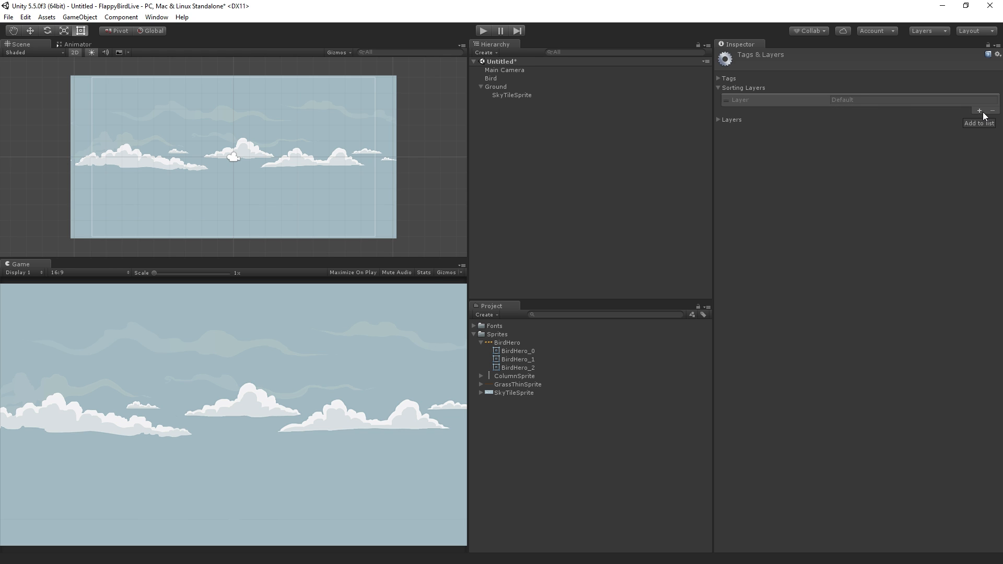
# Add sorting layers named Background, Midground and Foreground after Default
pyautogui.click(984, 109)
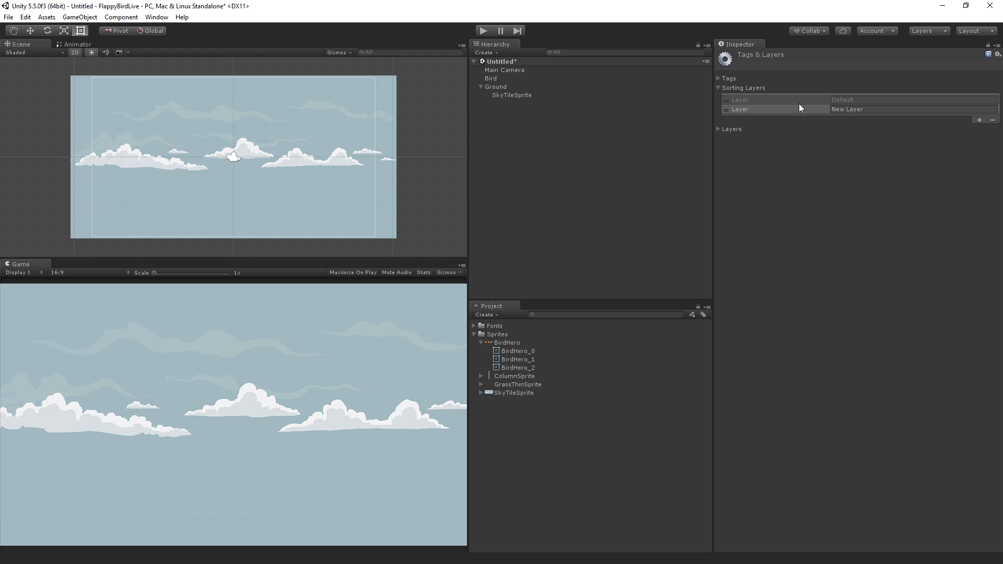
pyautogui.doubleClick(847, 108)
pyautogui.write('Backgr')
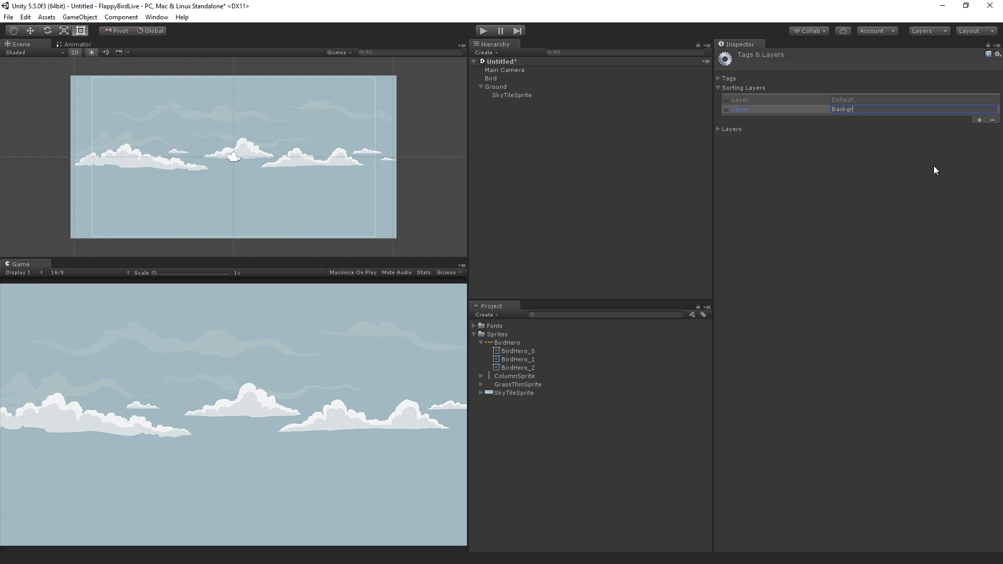
pyautogui.write('ound')
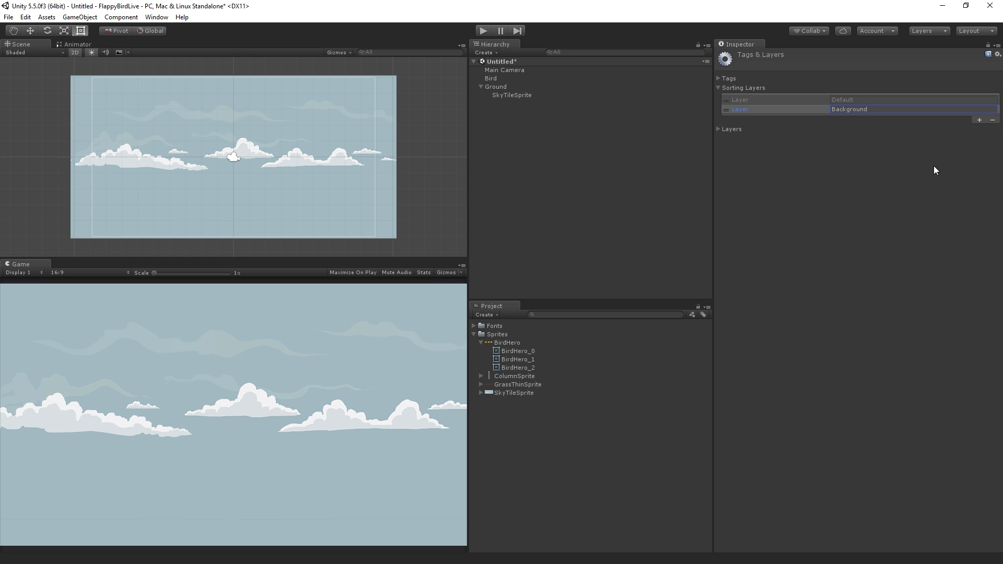
pyautogui.moveTo(978, 123)
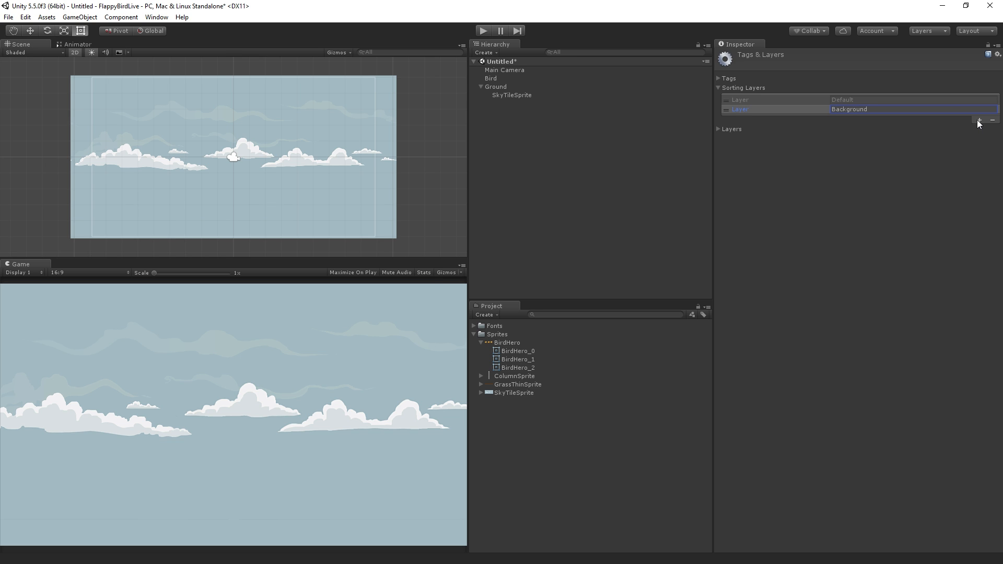
pyautogui.click(979, 122)
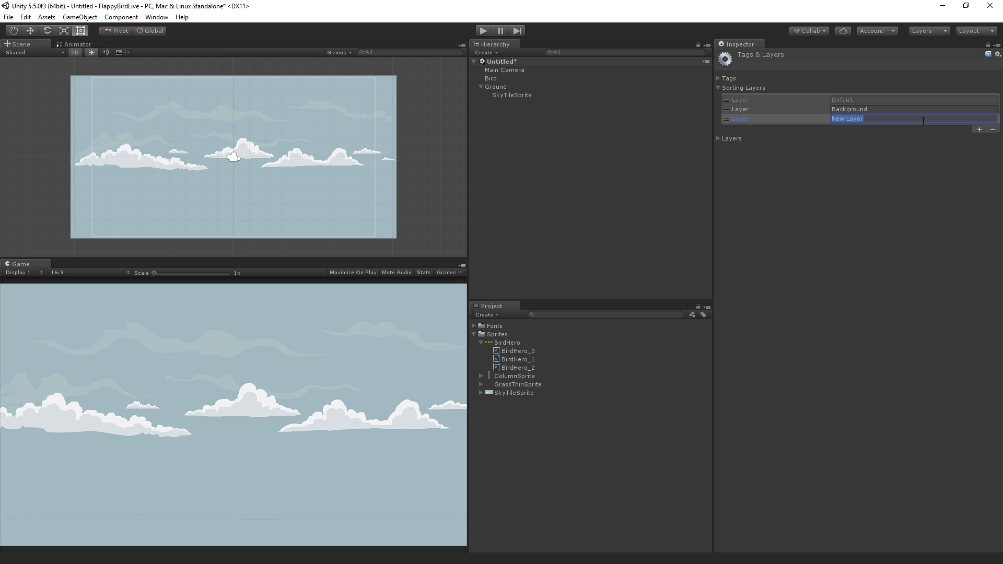
pyautogui.write('Midground')
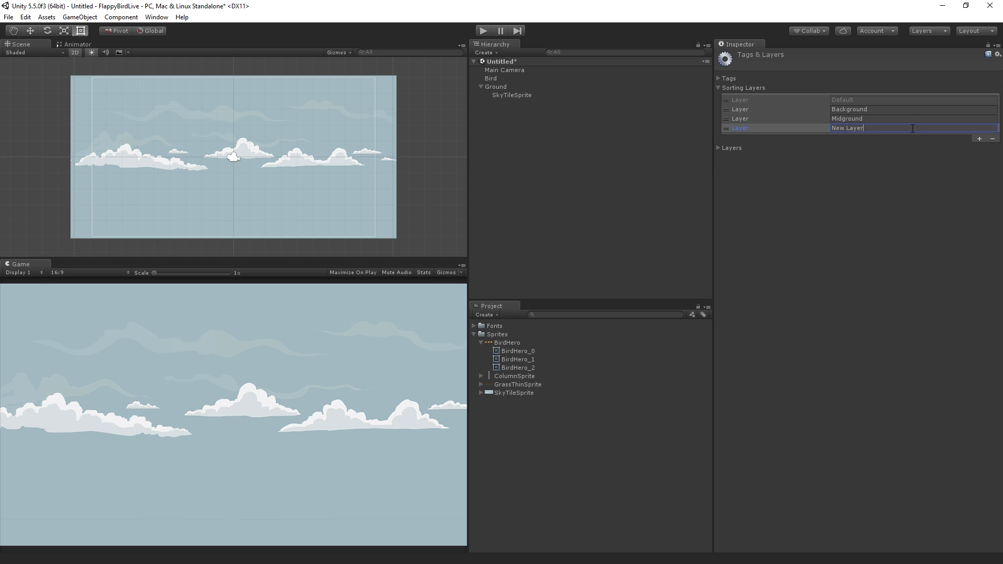
pyautogui.write('Foreground')
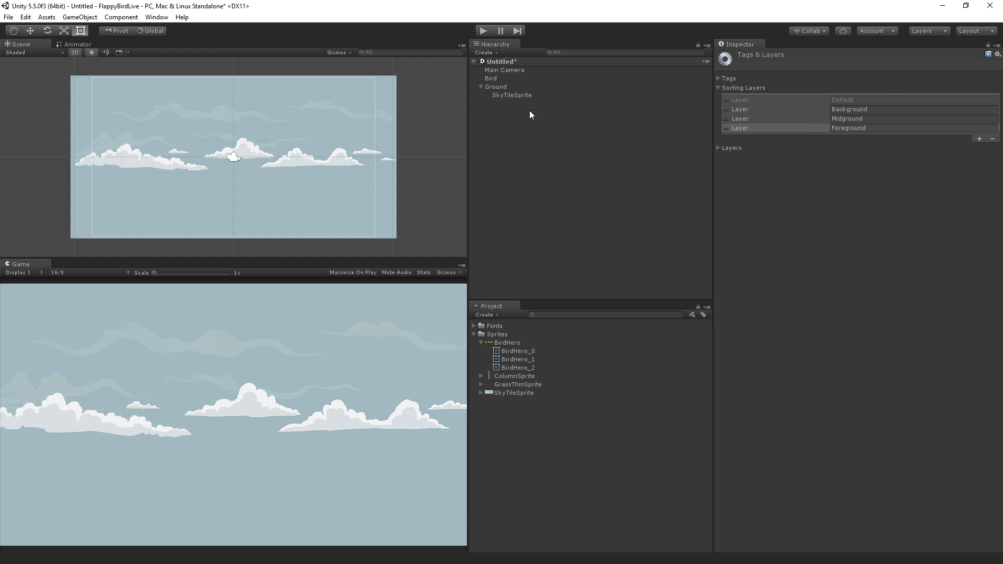
# Rename the sky sprite SkyBackground and put Ground on the Foreground sorting layer
pyautogui.click(512, 95)
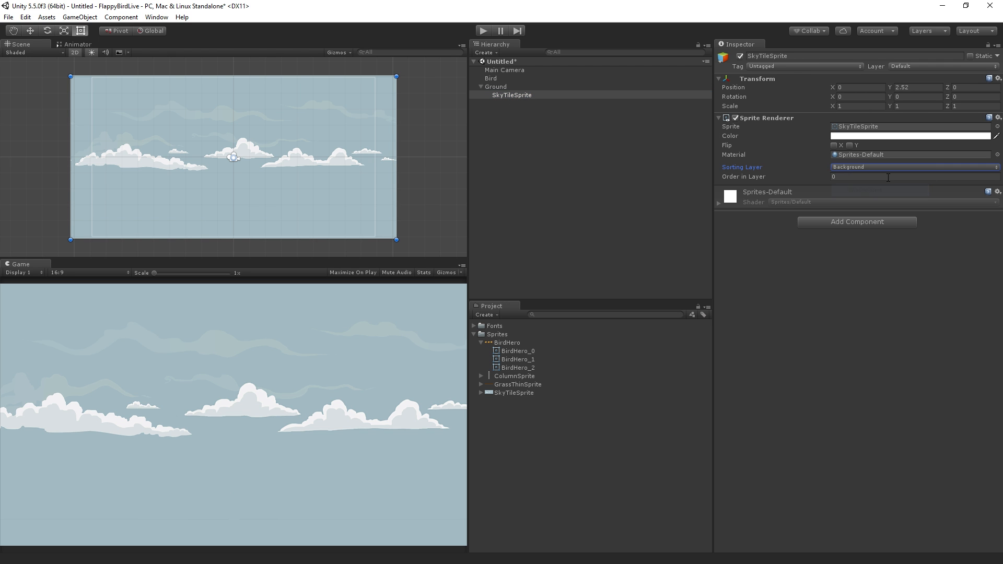
pyautogui.click(856, 56)
pyautogui.write('SkyBackground')
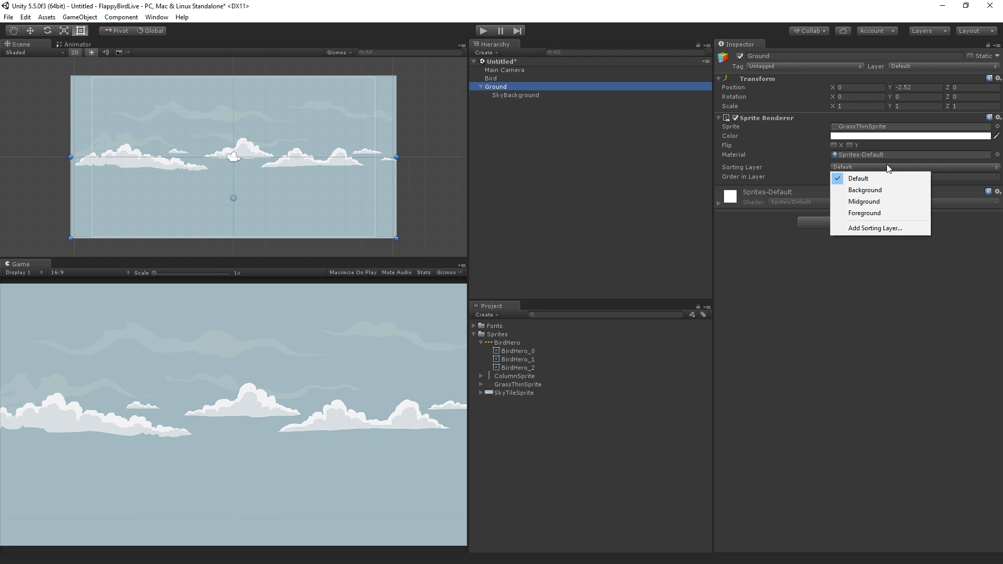
pyautogui.moveTo(882, 213)
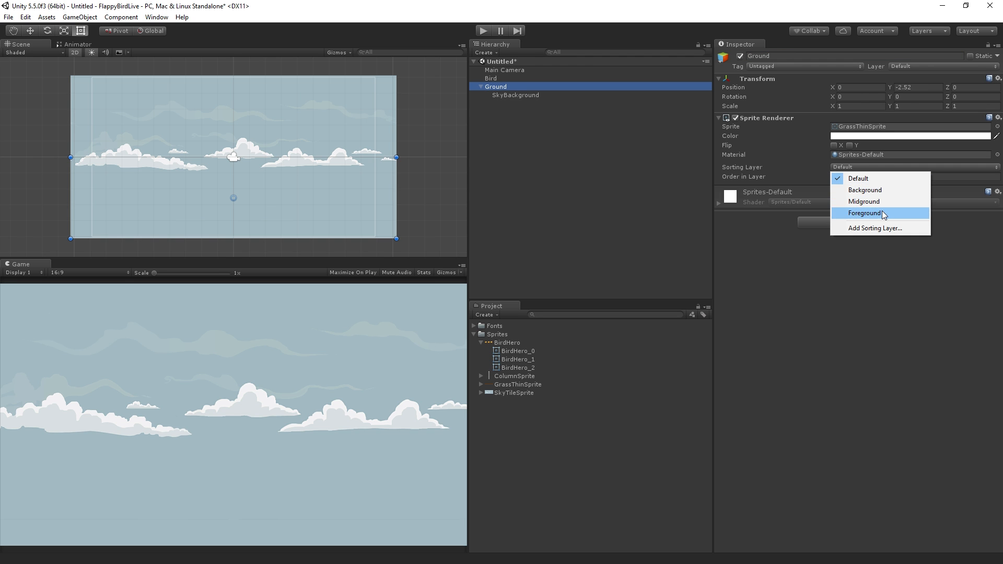
pyautogui.click(864, 213)
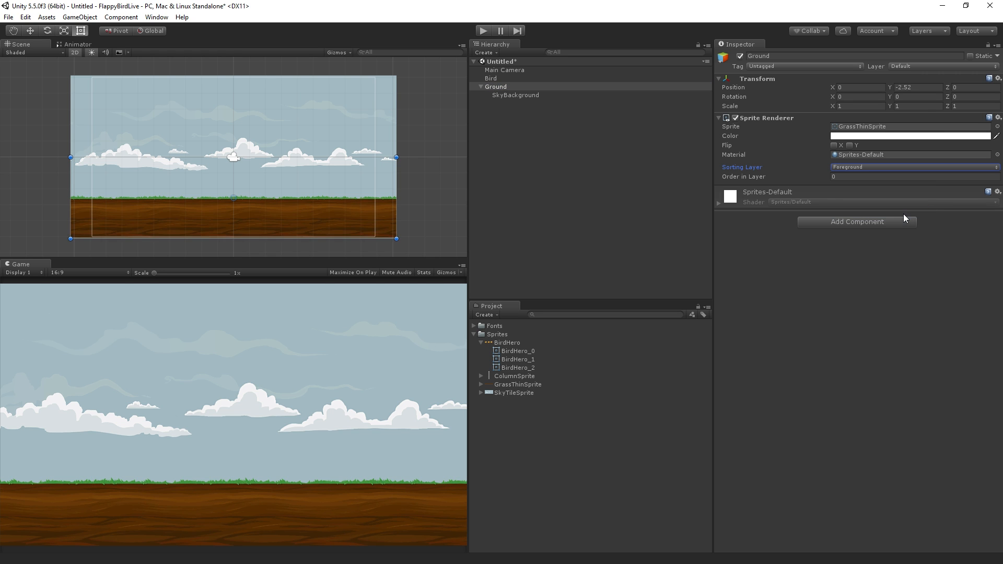
pyautogui.moveTo(904, 217)
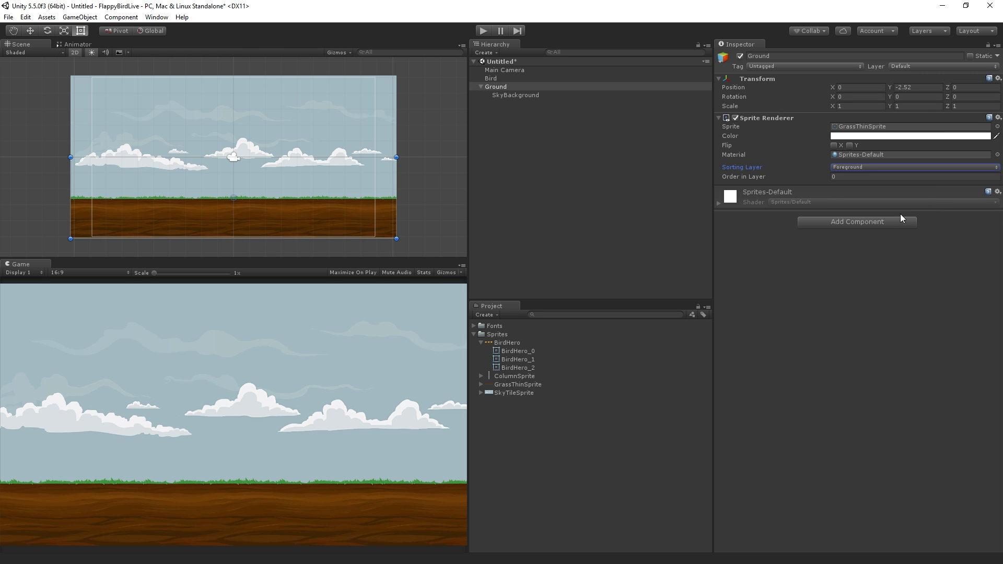
# Put the Bird object on the Foreground sorting layer
pyautogui.click(491, 78)
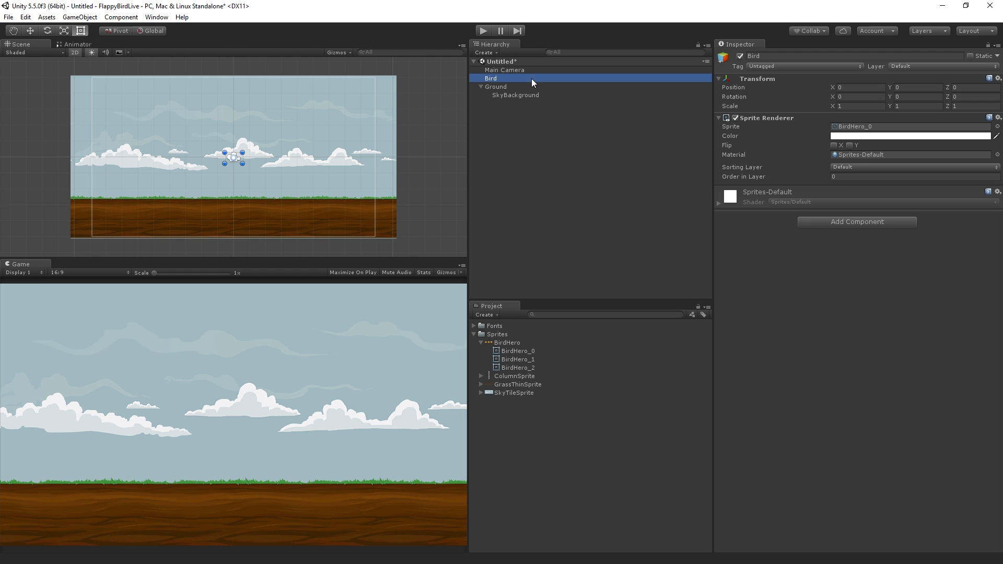
pyautogui.click(913, 167)
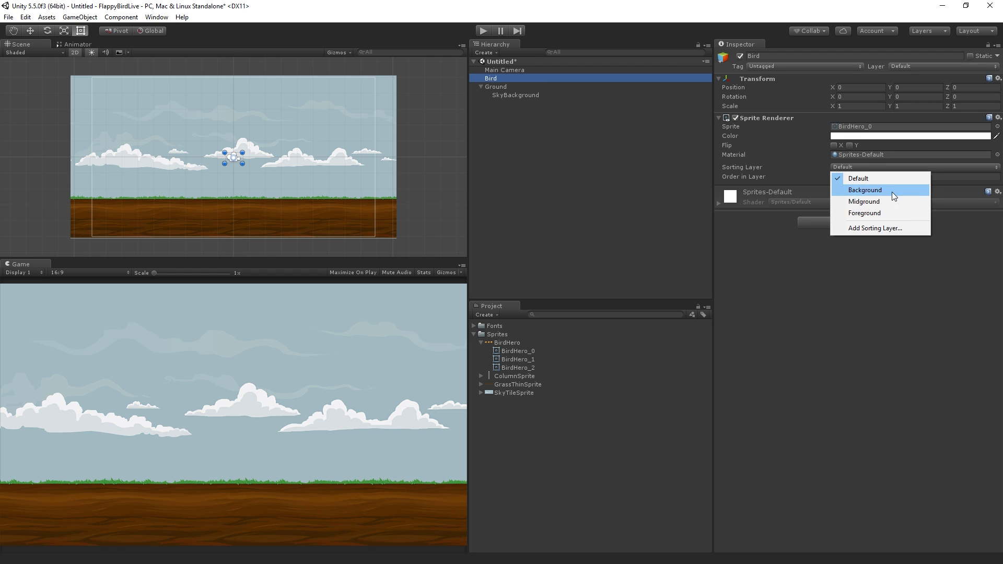
pyautogui.click(864, 213)
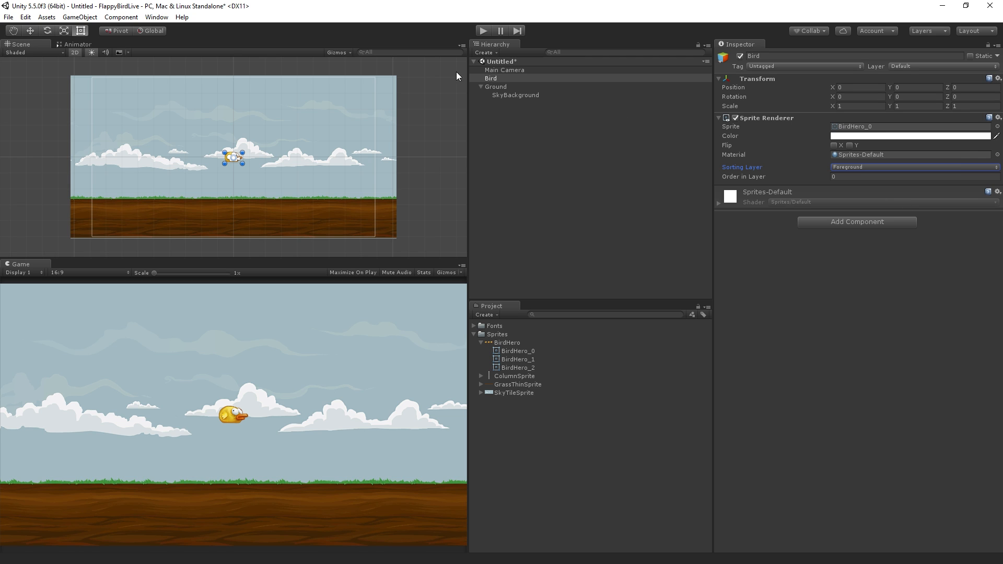
pyautogui.click(491, 78)
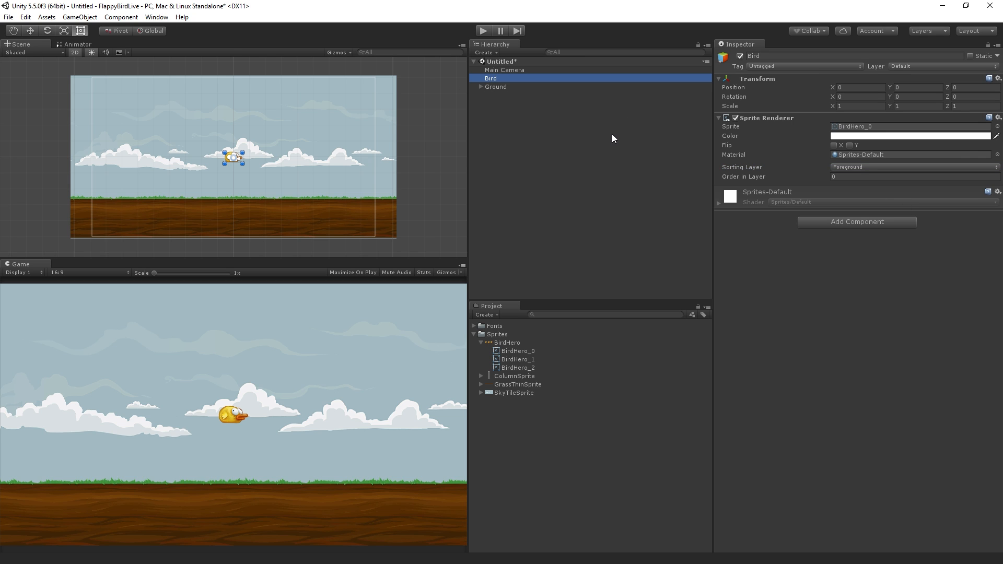
pyautogui.moveTo(608, 148)
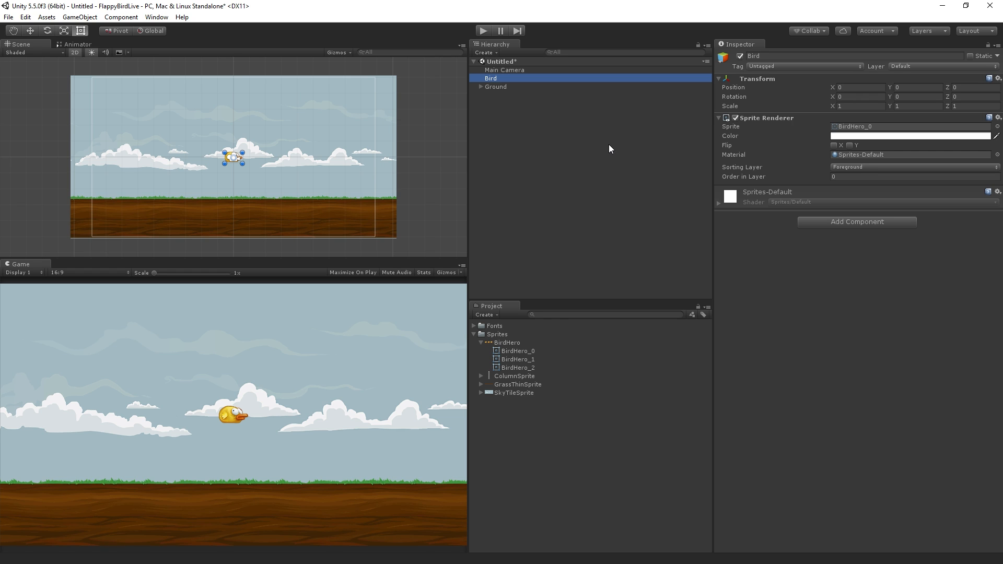
pyautogui.moveTo(821, 214)
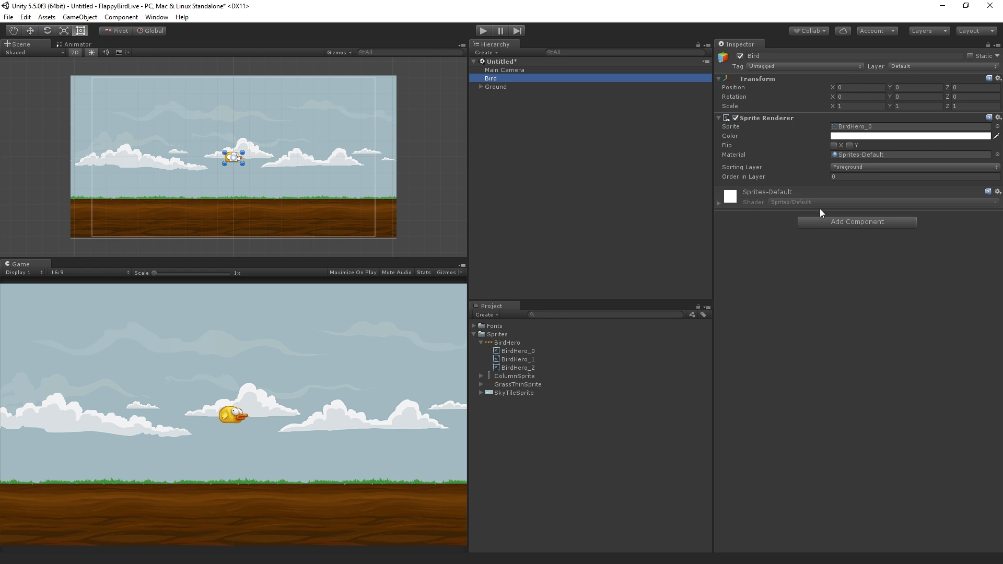
pyautogui.moveTo(864, 266)
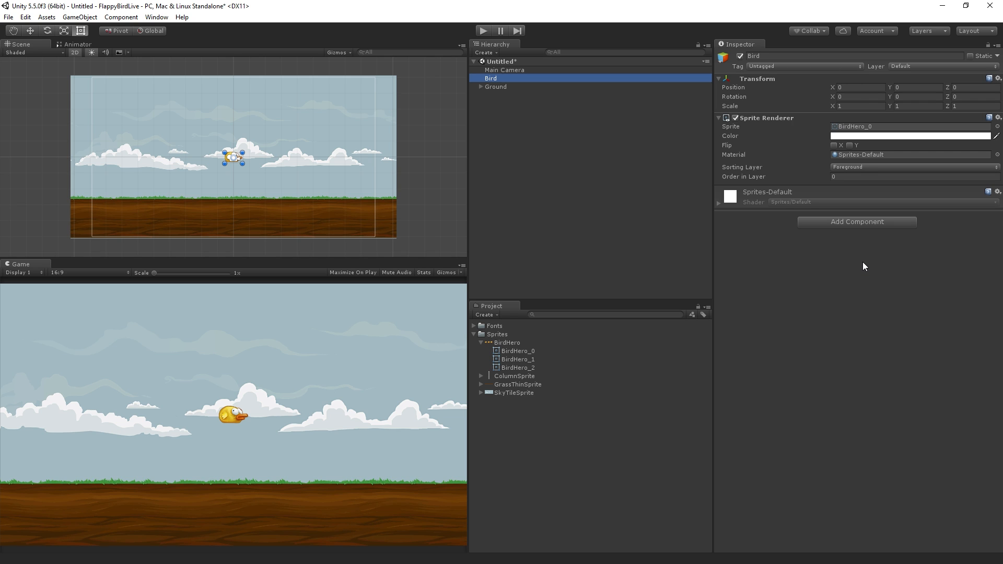
pyautogui.moveTo(862, 266)
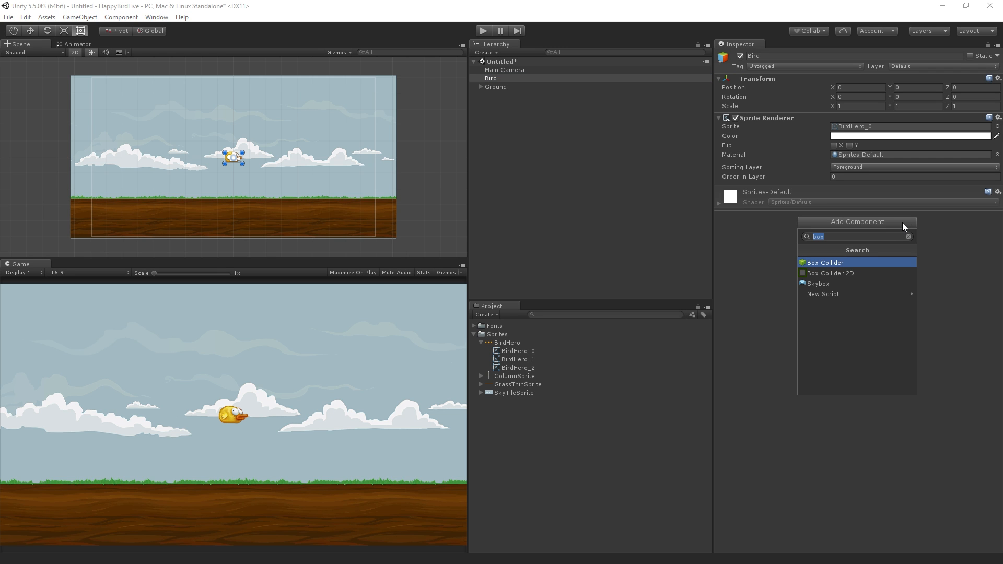
# Add a Rigidbody 2D component from Physics 2D to the Bird
pyautogui.click(908, 236)
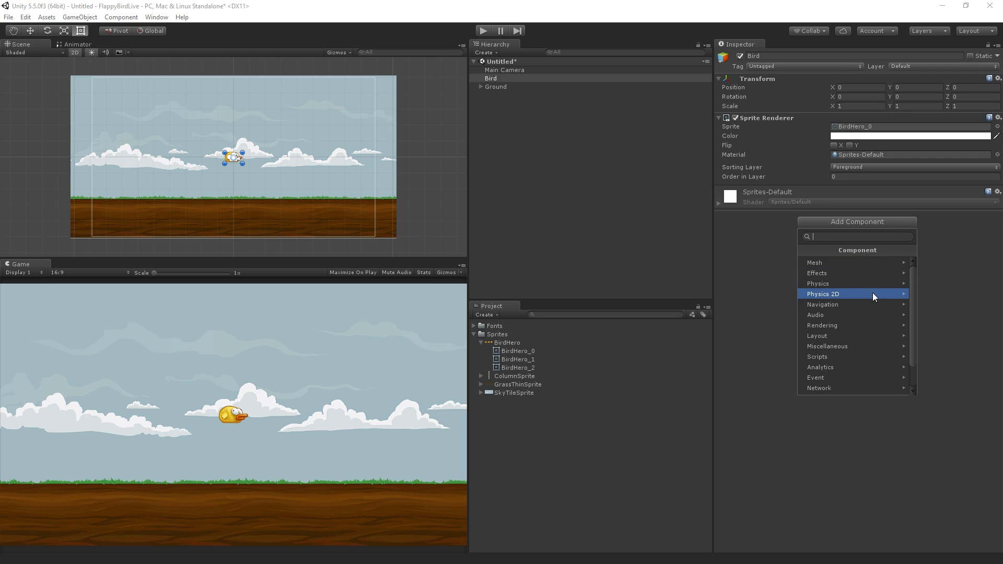
pyautogui.click(825, 294)
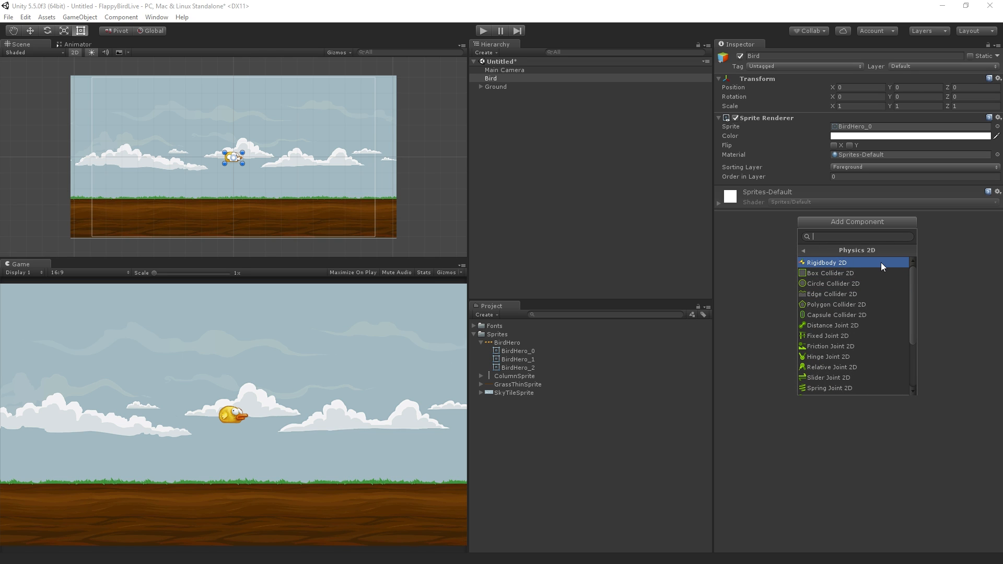
pyautogui.click(827, 262)
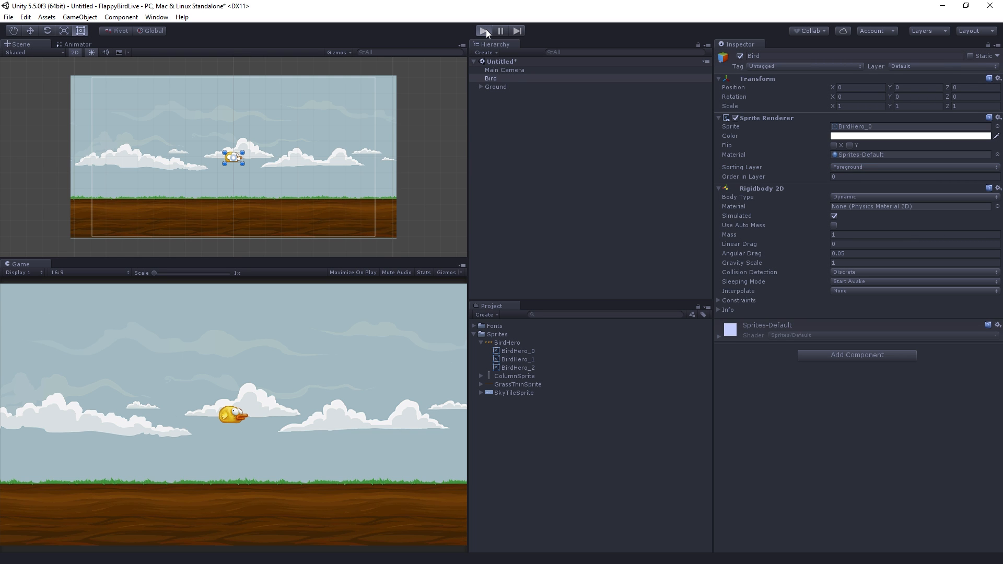
pyautogui.click(484, 31)
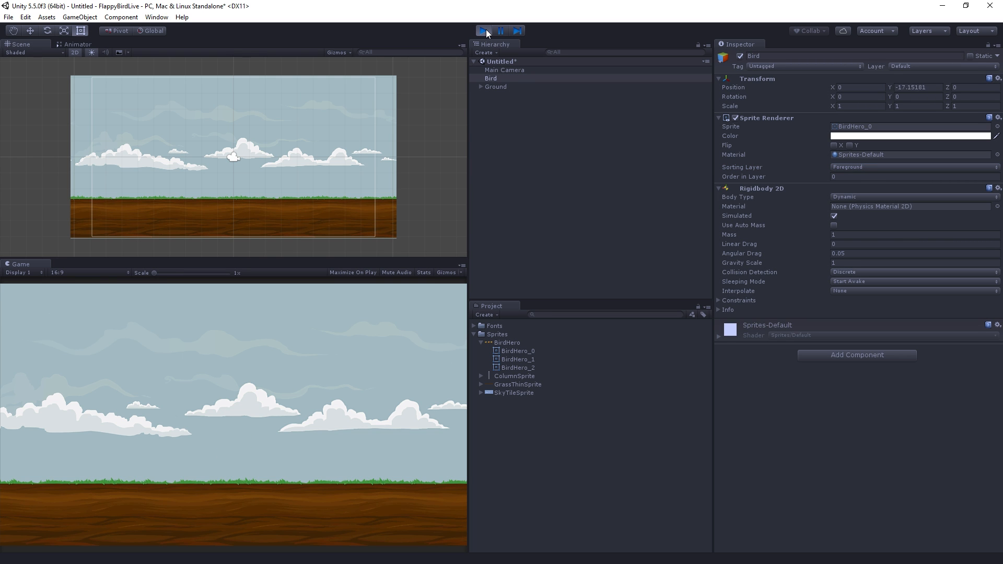
pyautogui.click(485, 31)
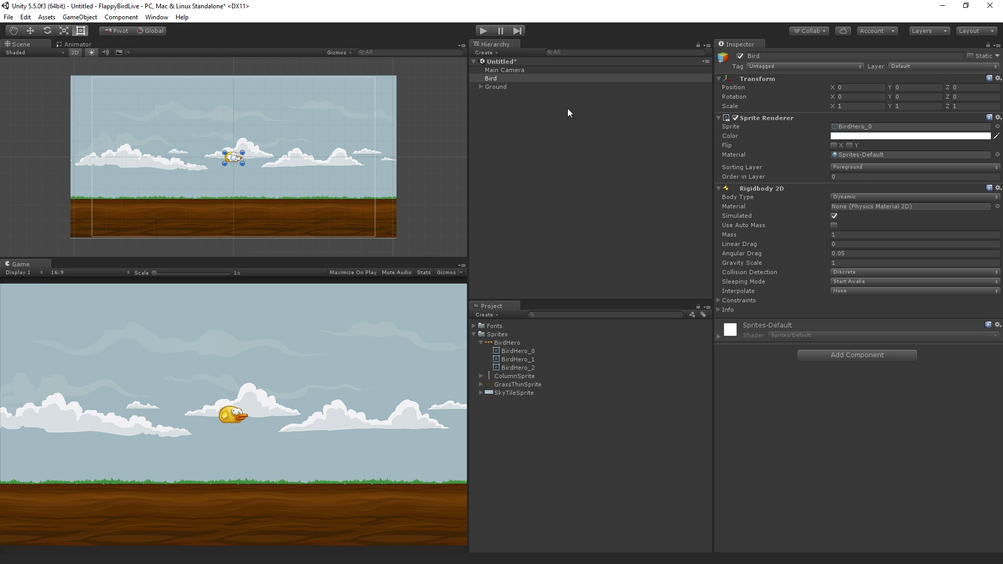
pyautogui.moveTo(575, 107)
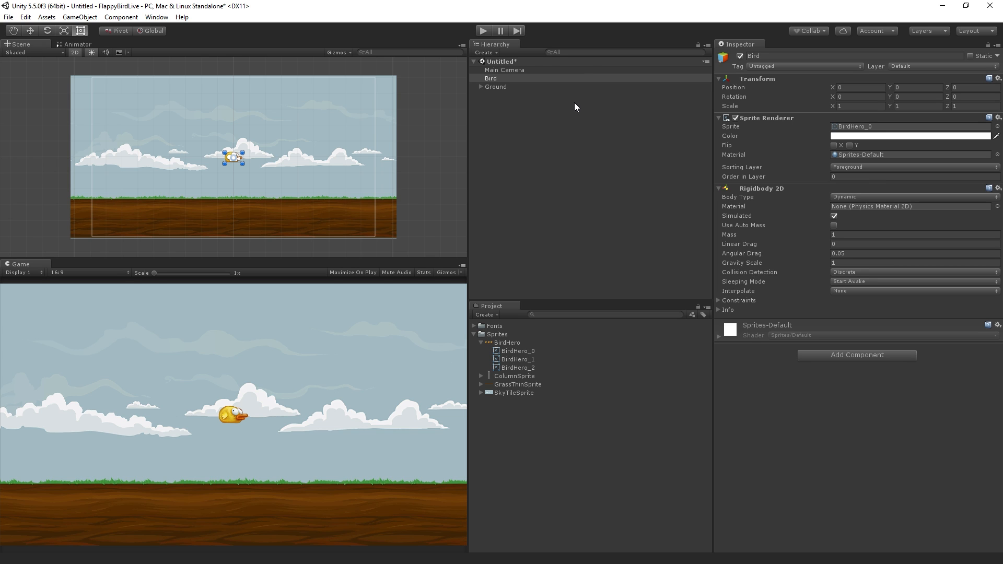
pyautogui.moveTo(565, 90)
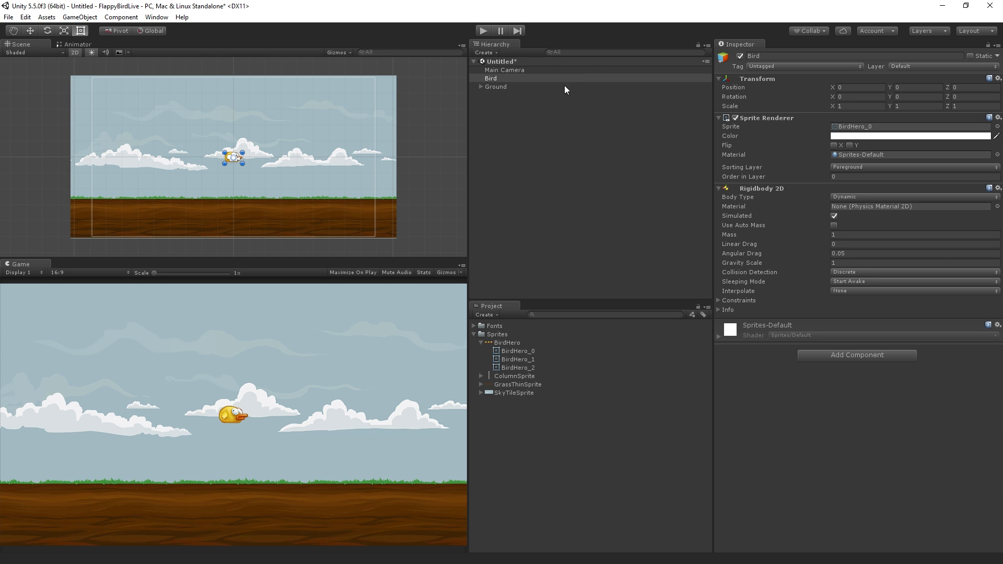
pyautogui.click(491, 78)
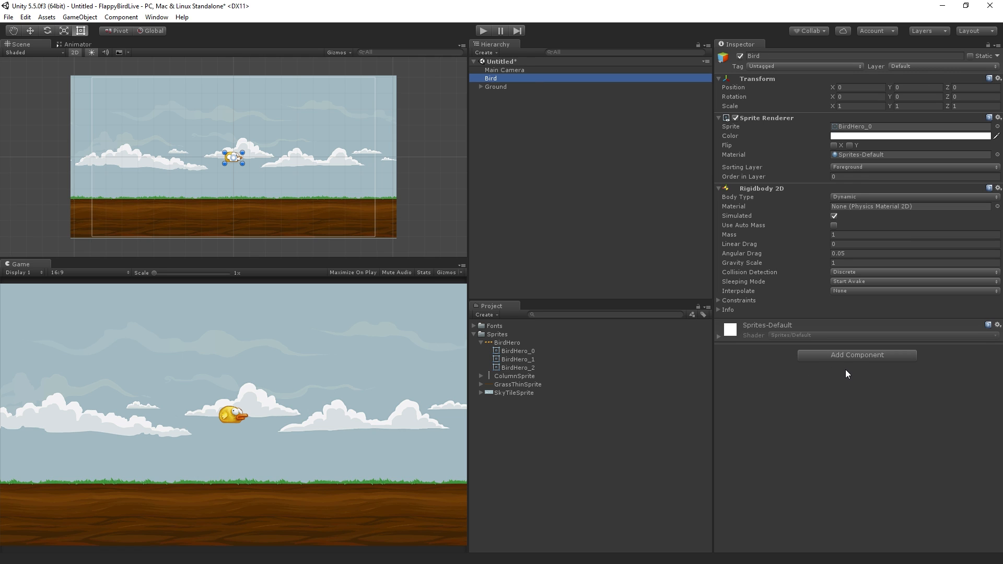
pyautogui.moveTo(886, 360)
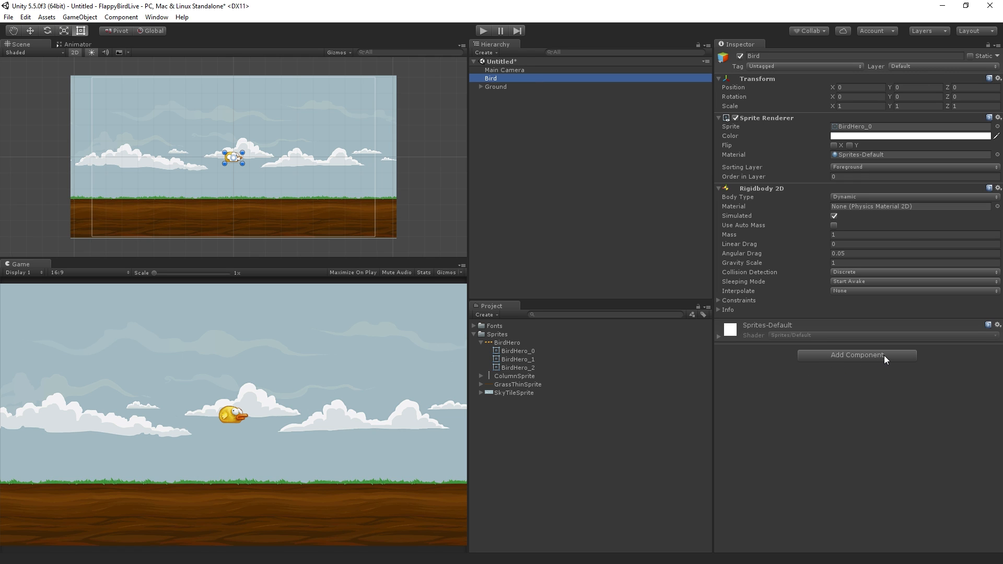
# Add a Polygon Collider 2D component from Physics 2D to the Bird
pyautogui.click(855, 355)
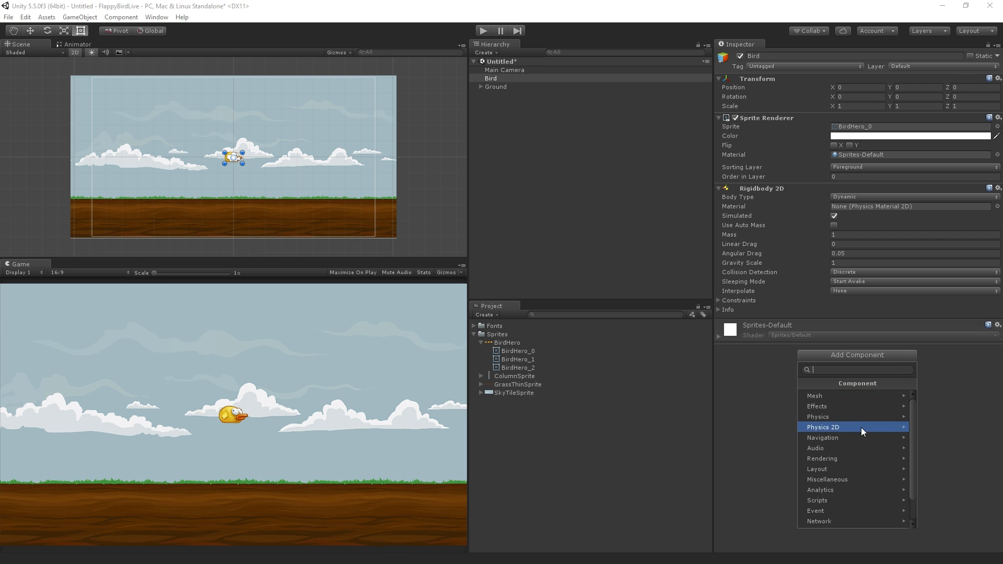
pyautogui.click(823, 426)
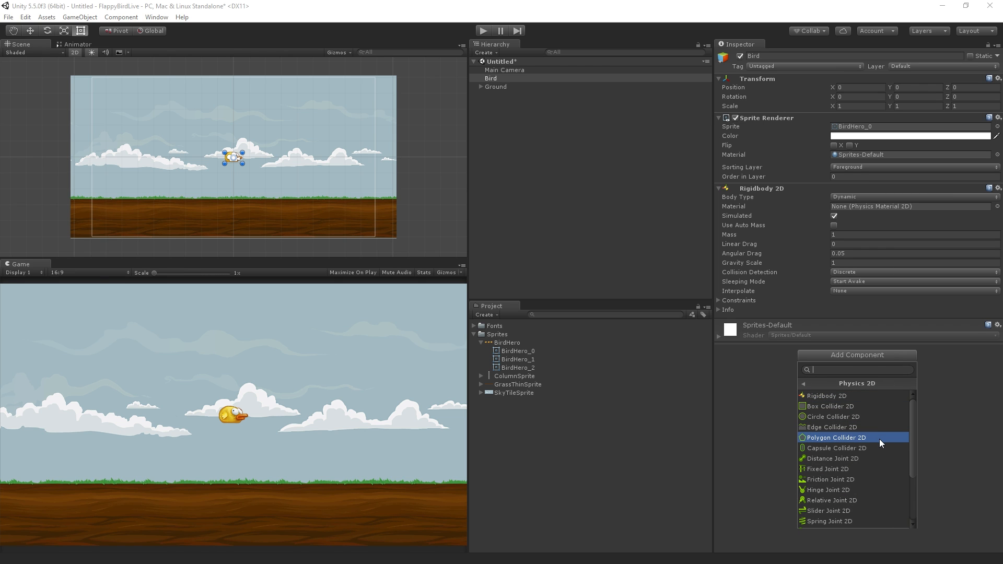
pyautogui.click(835, 436)
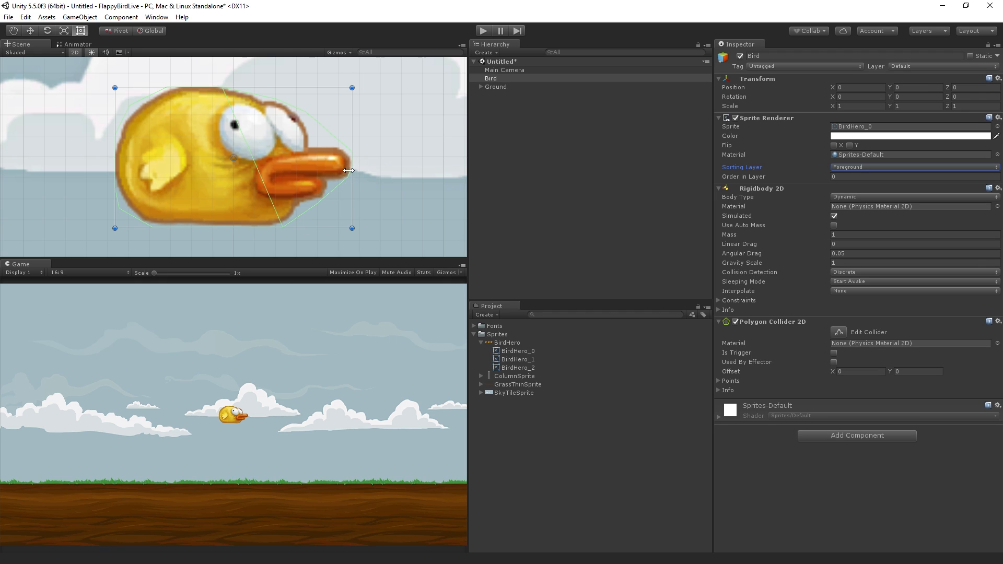
pyautogui.moveTo(118, 138)
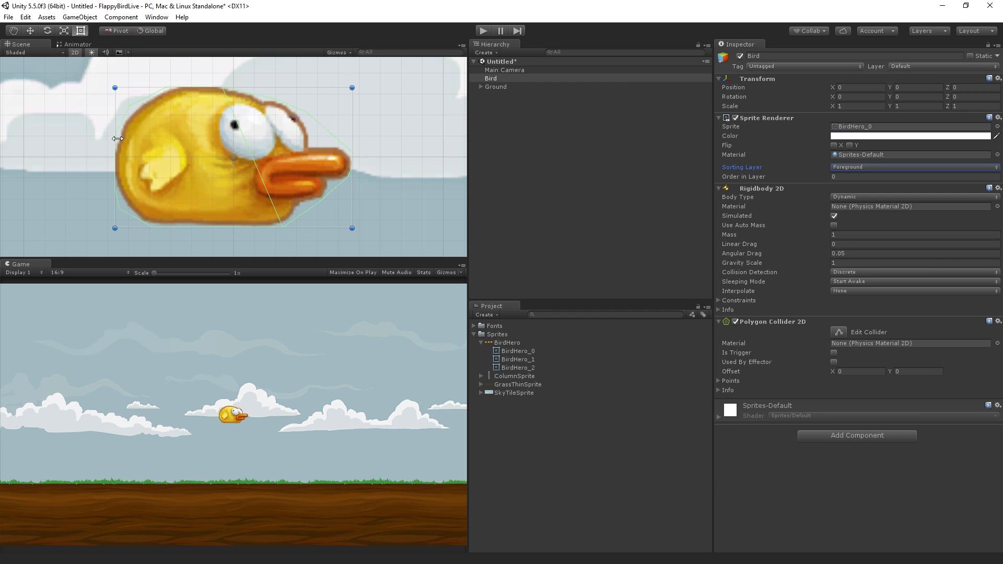
pyautogui.moveTo(324, 133)
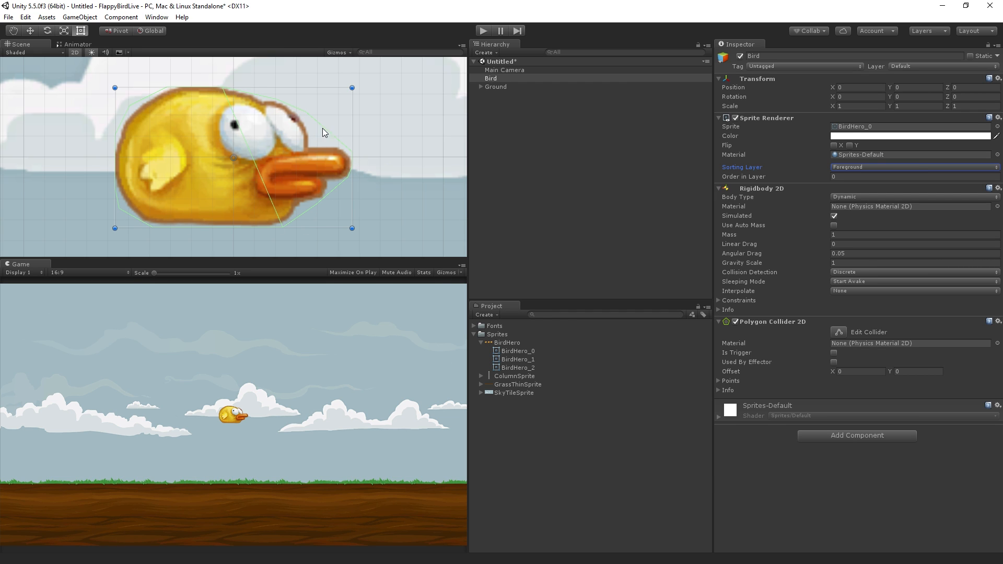
pyautogui.moveTo(112, 141)
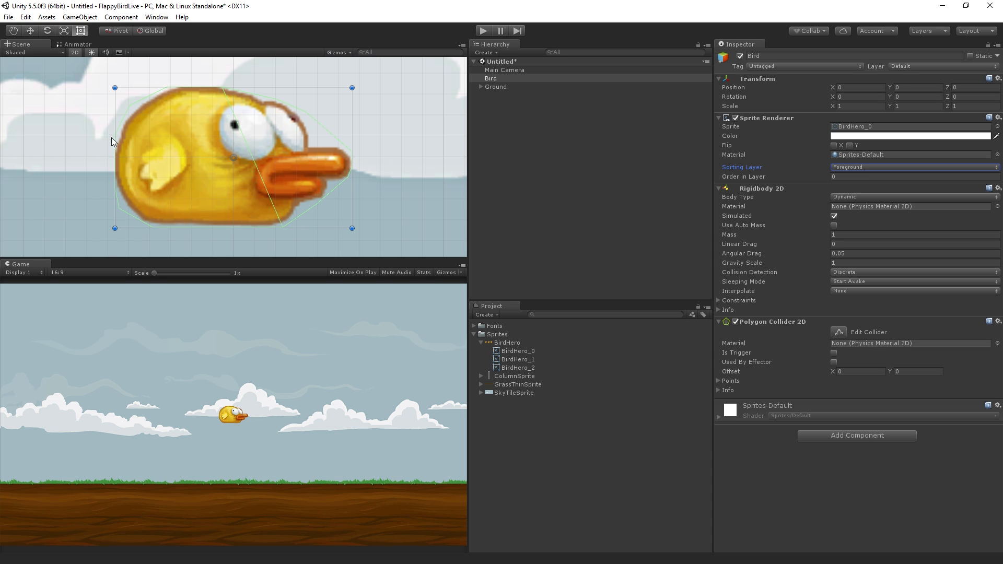
pyautogui.moveTo(245, 85)
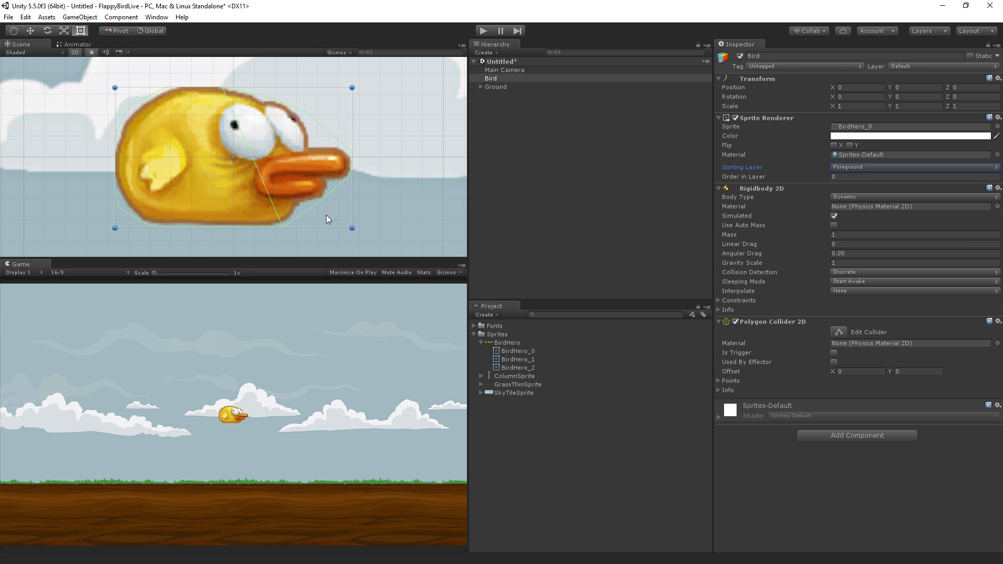
pyautogui.moveTo(347, 212)
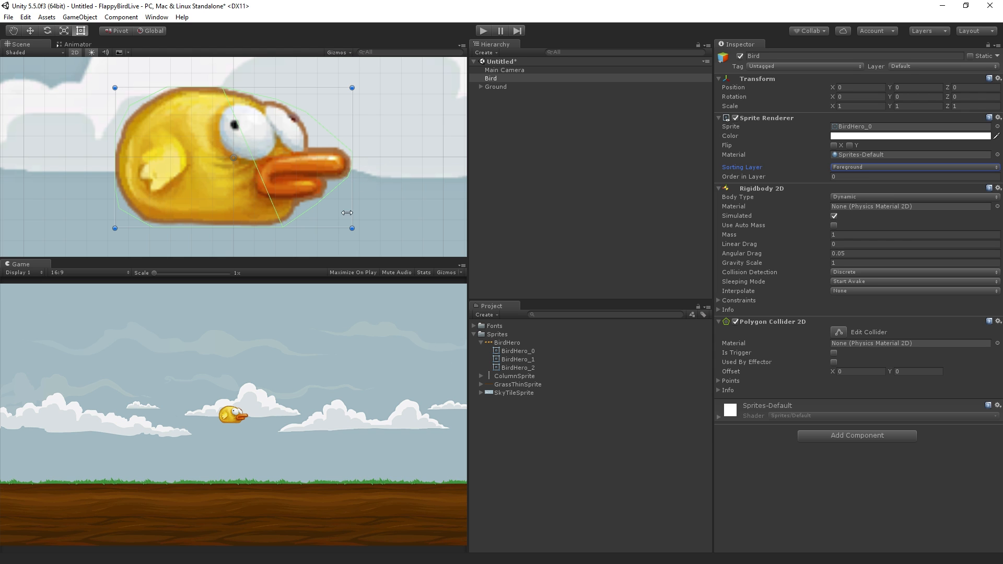
pyautogui.moveTo(280, 217)
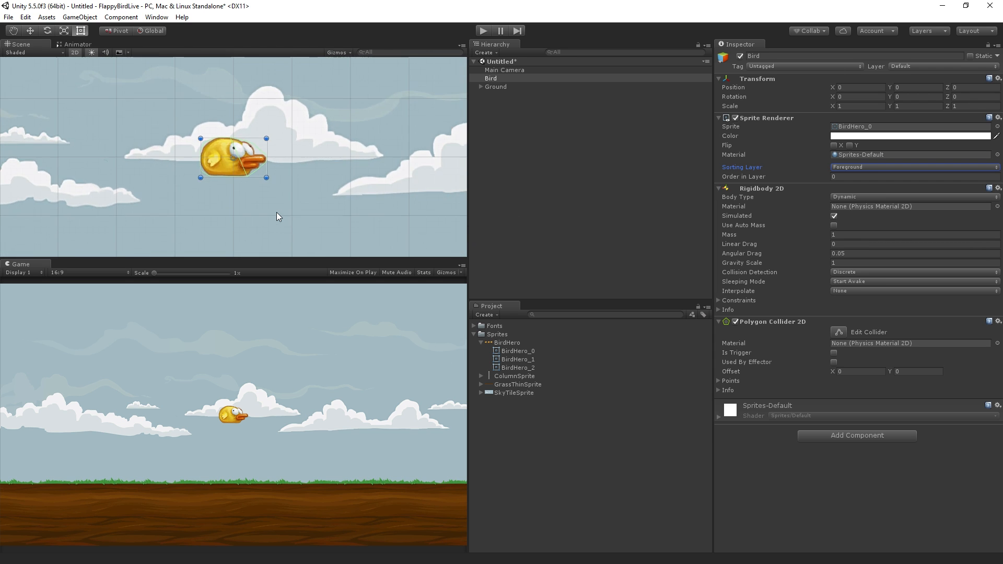
pyautogui.scroll(-3)
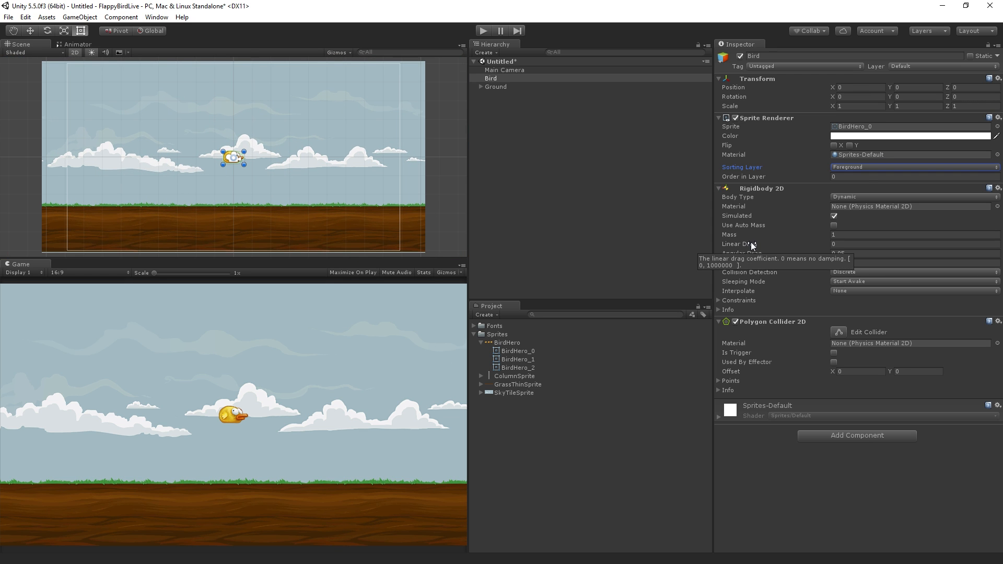
pyautogui.moveTo(525, 88)
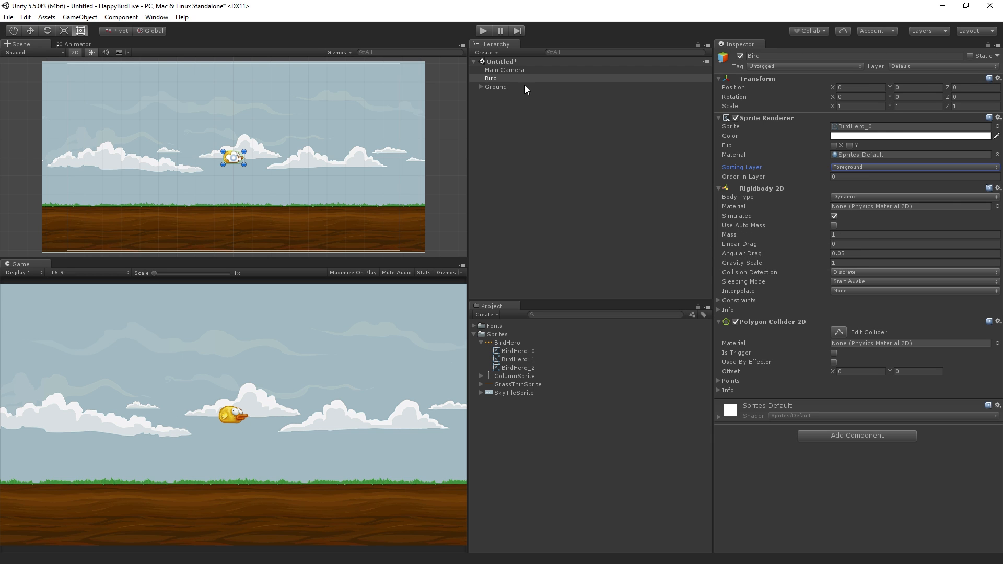
# Add a Box Collider 2D from Physics 2D to the Ground object
pyautogui.click(495, 86)
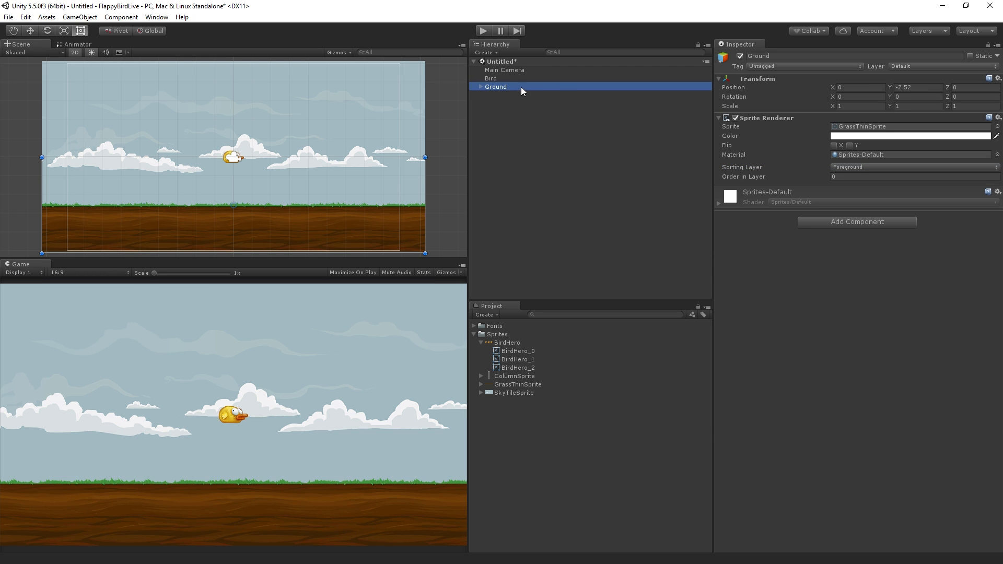
pyautogui.click(857, 221)
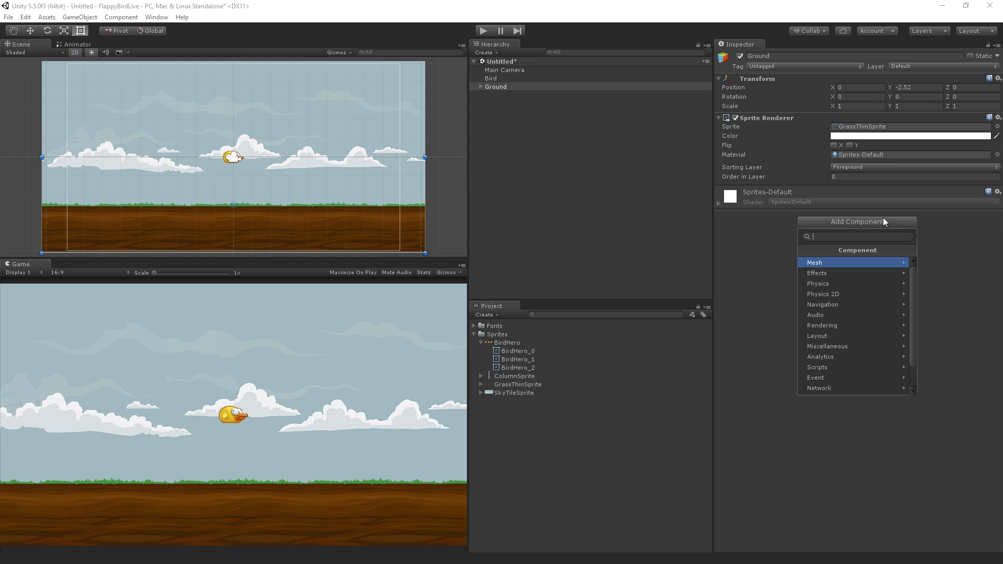
pyautogui.click(822, 293)
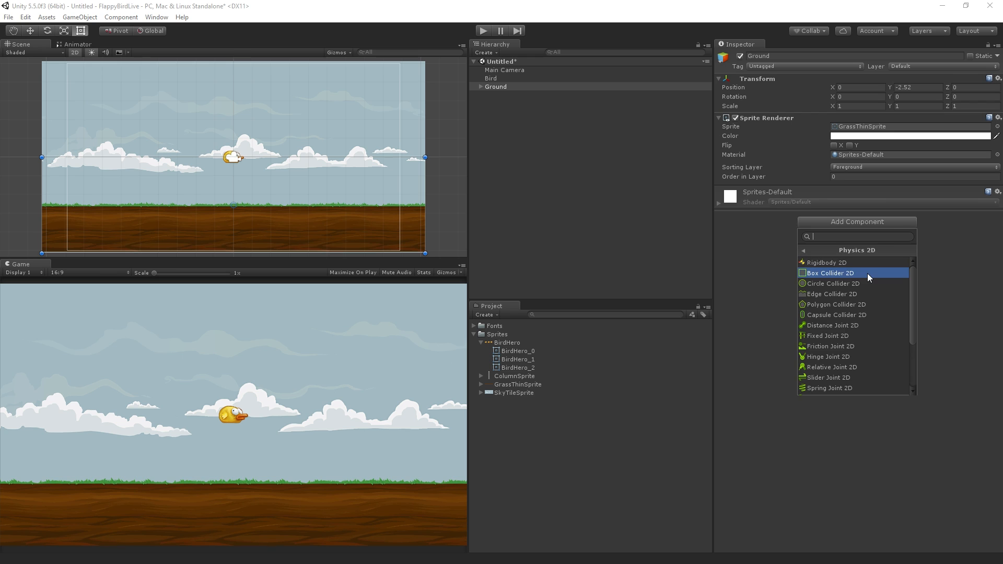
pyautogui.click(829, 273)
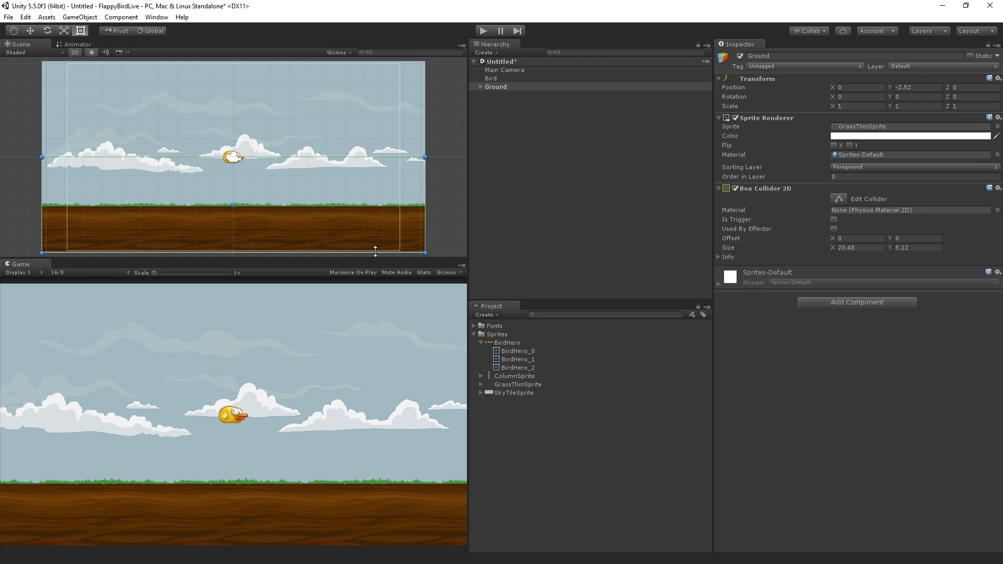
pyautogui.moveTo(267, 195)
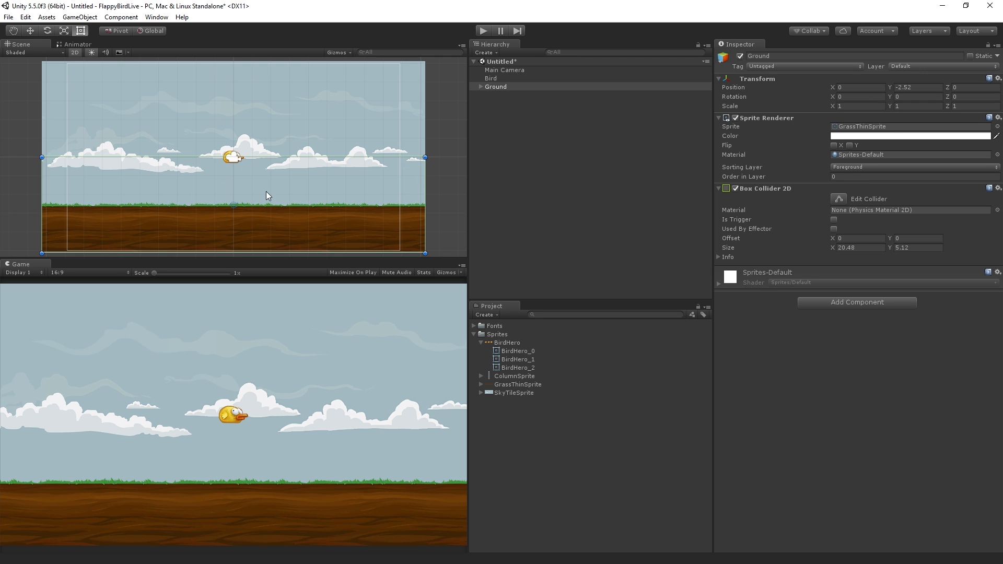
pyautogui.moveTo(392, 158)
pyautogui.write('4.8')
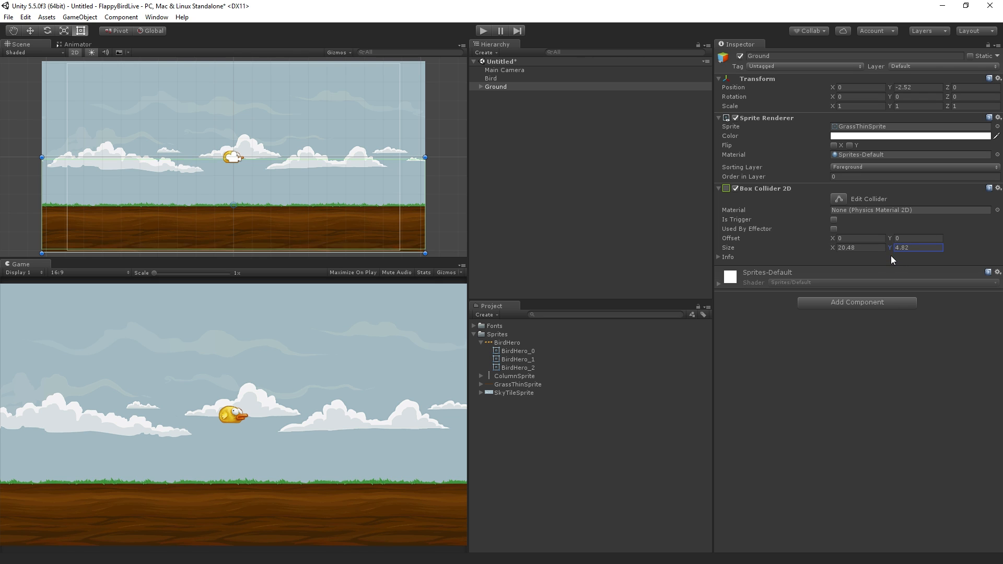
# Resize the ground collider's height and drag its Y offset down to -1.39 under the grass
pyautogui.write('2.56')
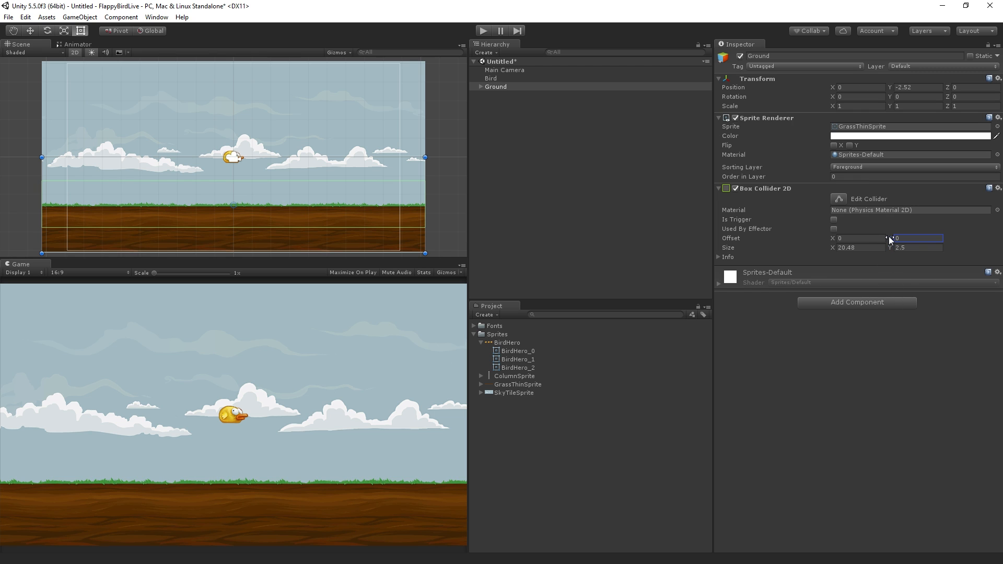
pyautogui.moveTo(896, 238); pyautogui.dragTo(891, 242)
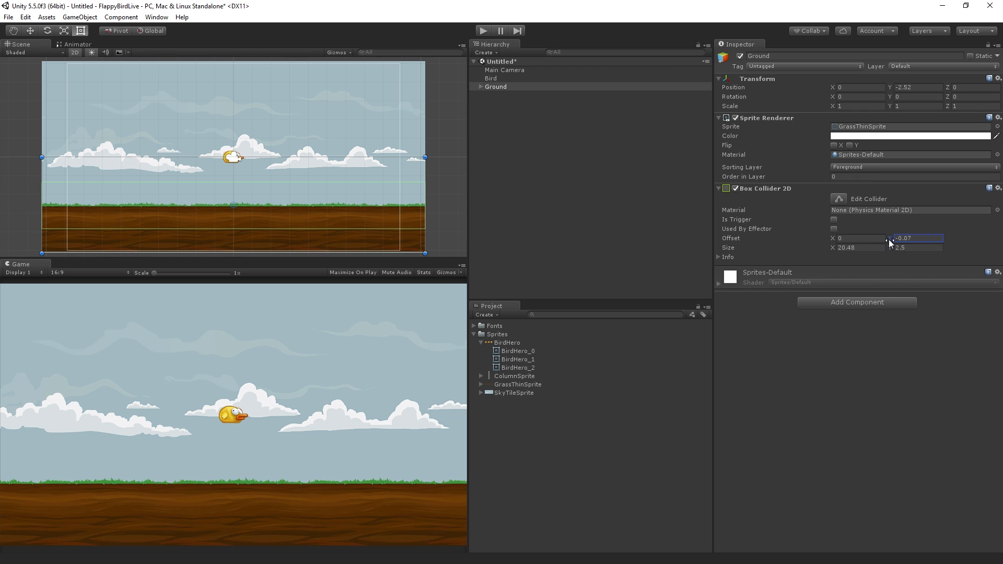
pyautogui.moveTo(888, 238); pyautogui.dragTo(888, 253)
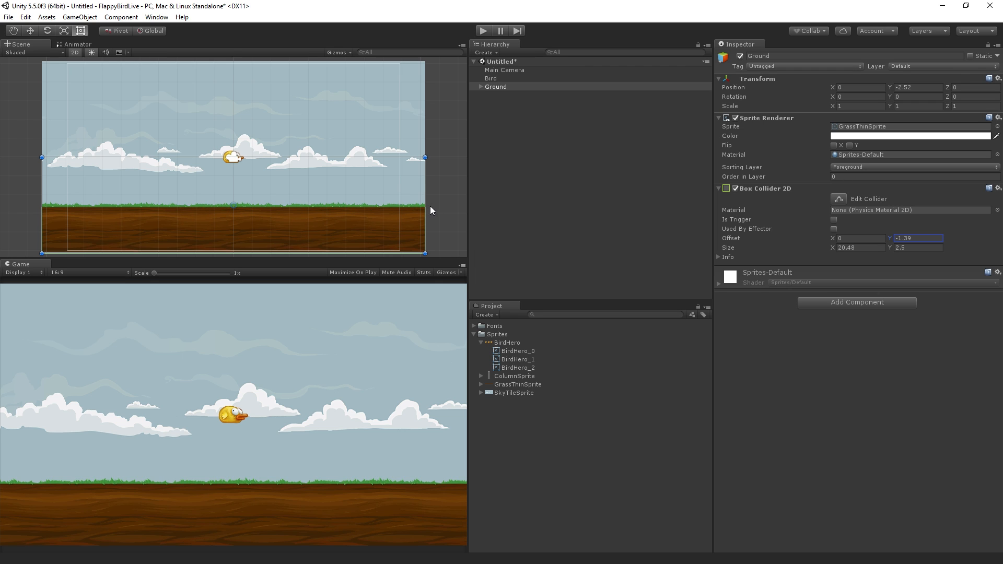
pyautogui.moveTo(579, 224)
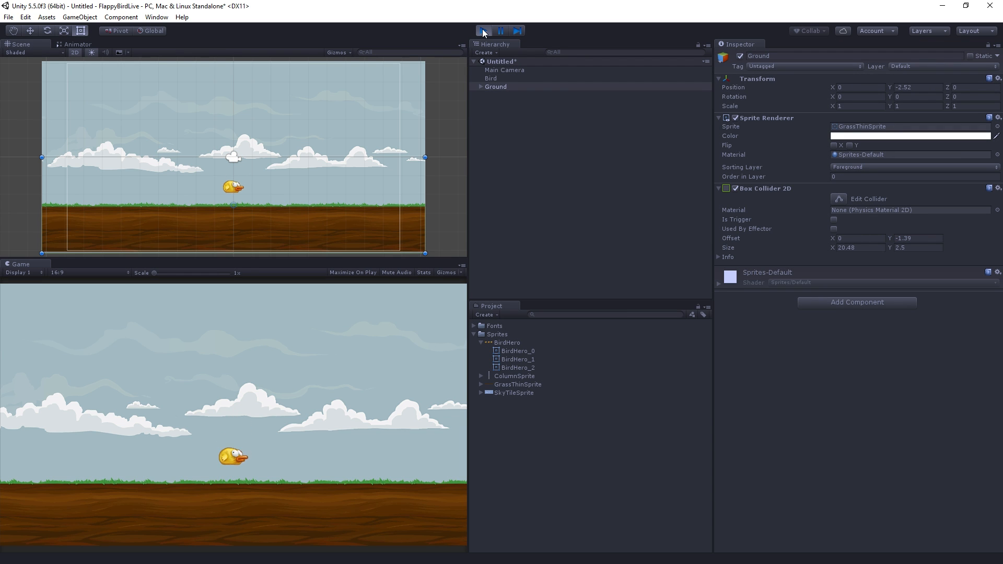
pyautogui.click(483, 30)
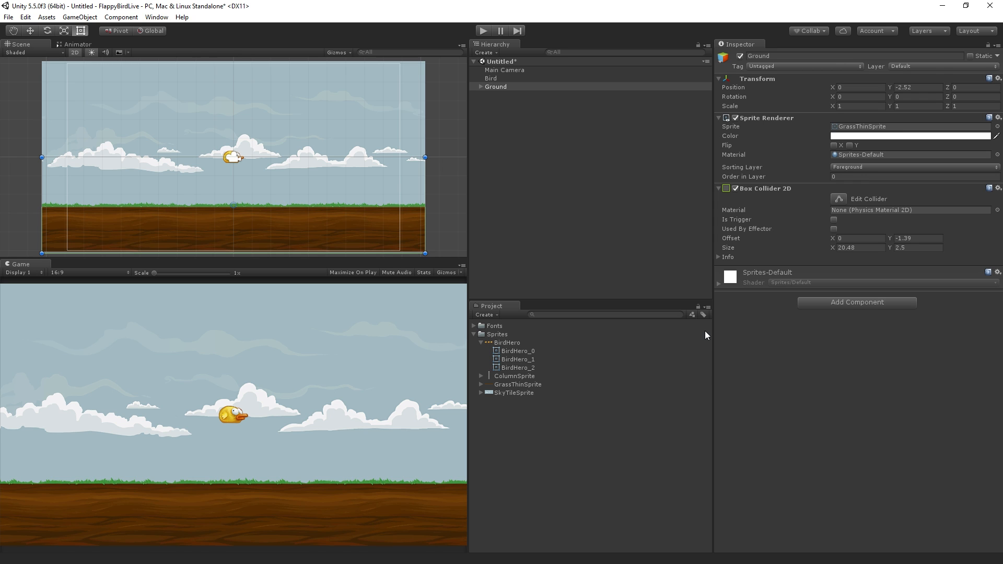
pyautogui.moveTo(703, 335)
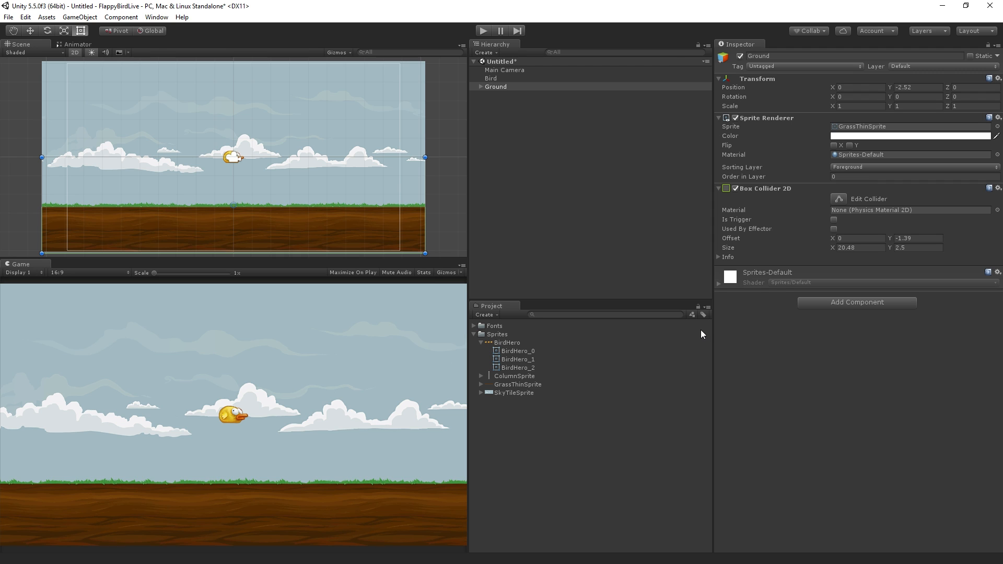